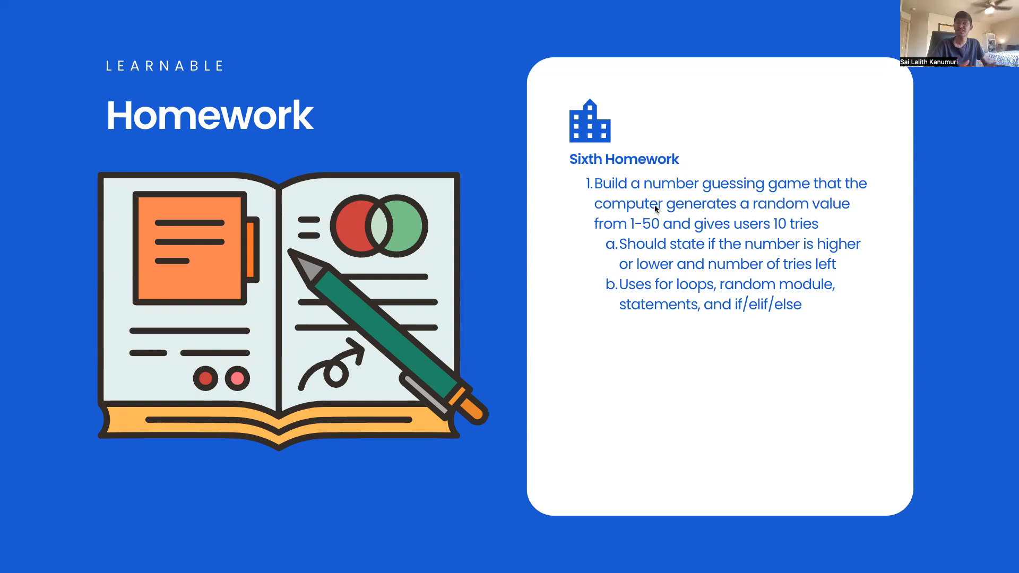
{"action": "mouse_move", "coordinate": [544, 312]}
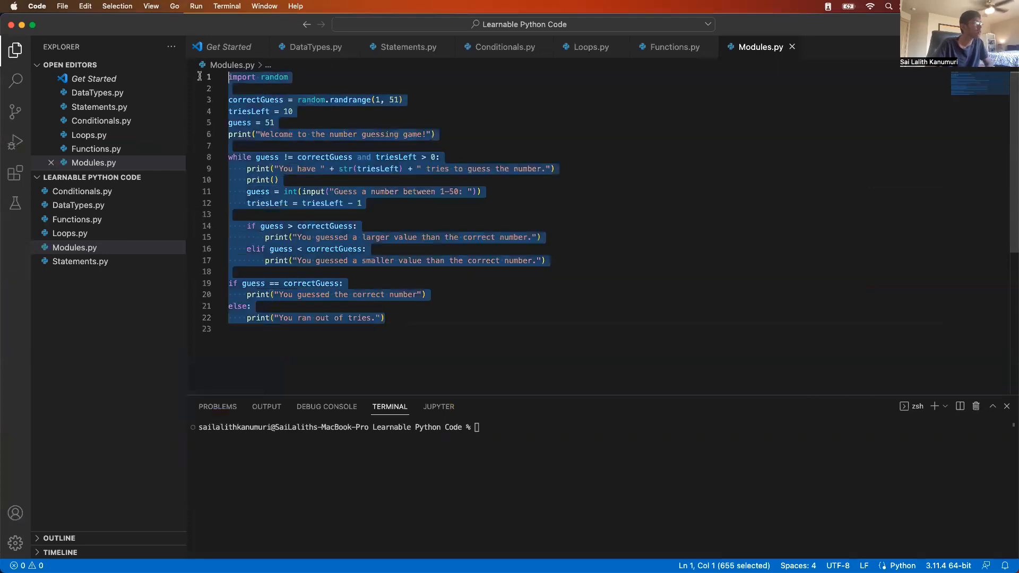
{"action": "left_click", "coordinate": [408, 157]}
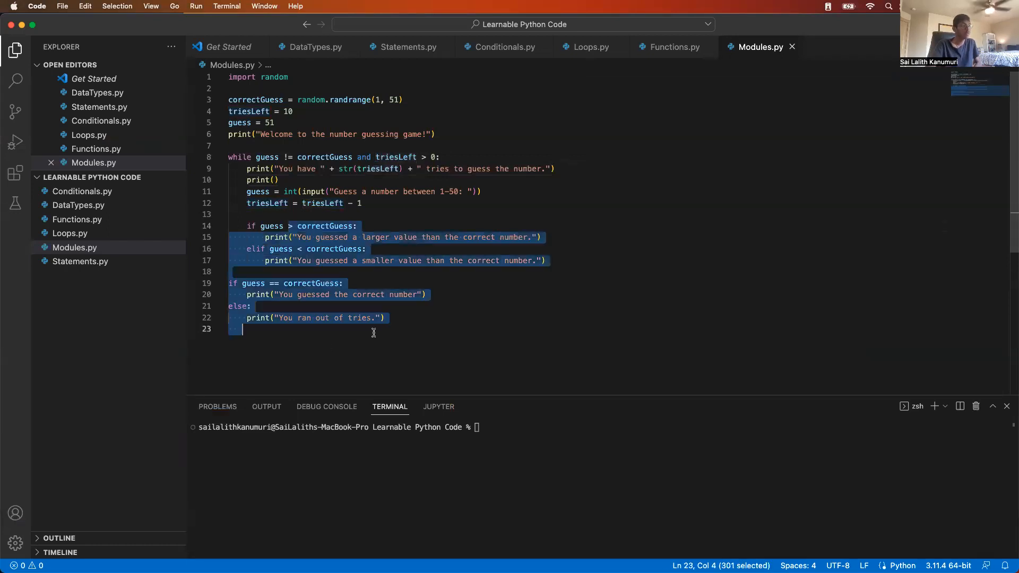
{"action": "left_click", "coordinate": [480, 271]}
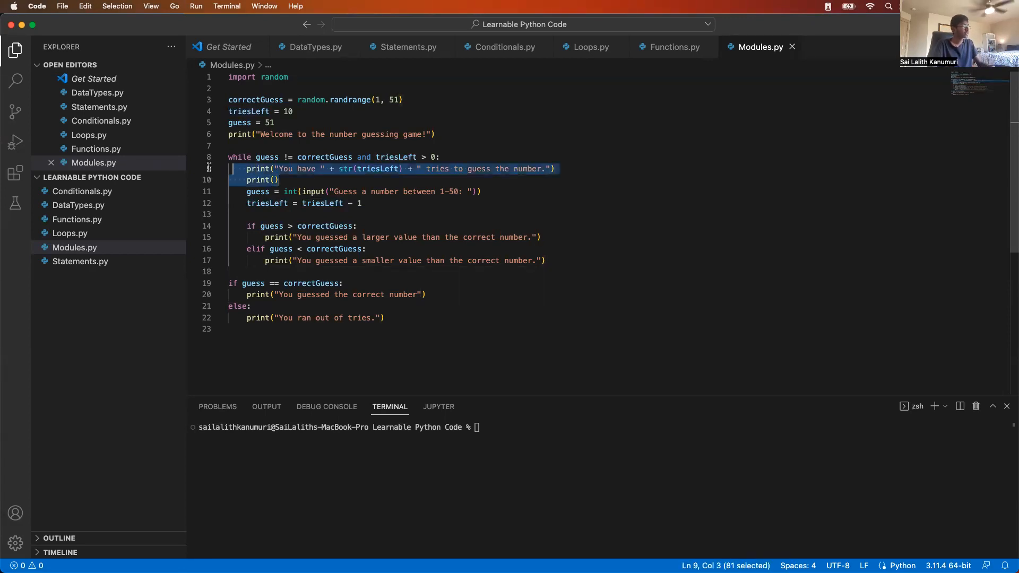
{"action": "key", "text": "Backspace"}
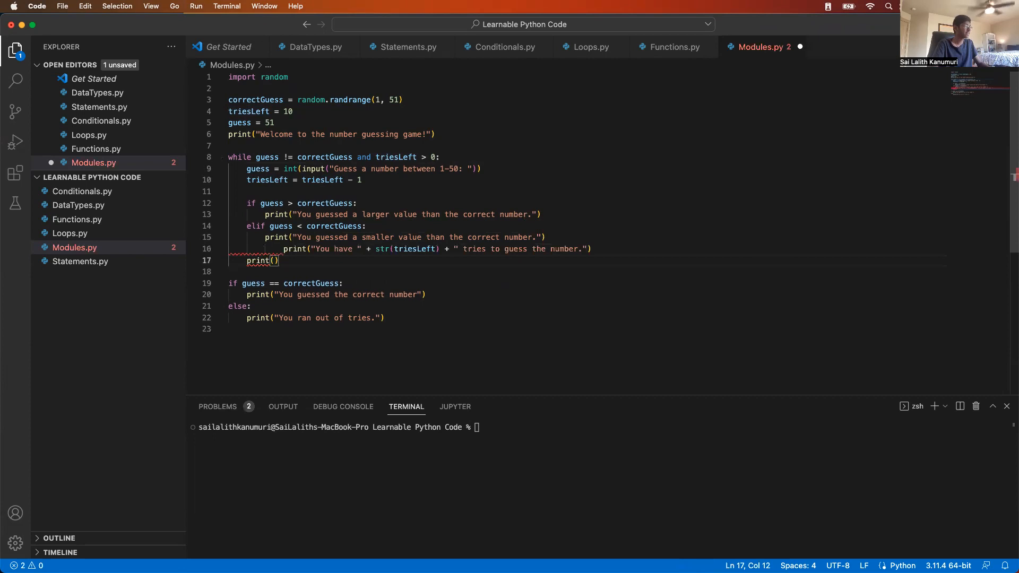
{"action": "type", "text": "z"}
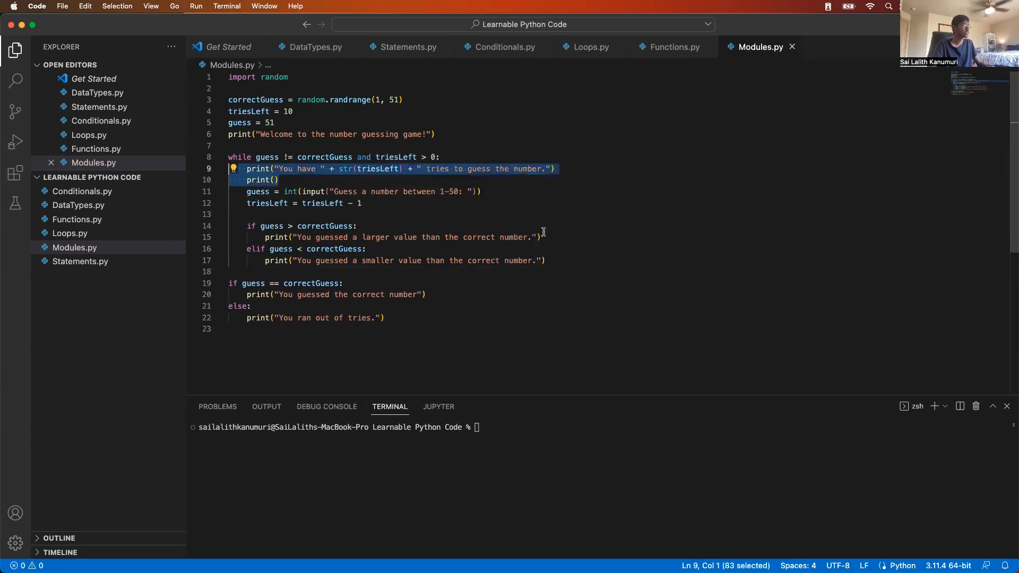
{"action": "left_click", "coordinate": [539, 237]}
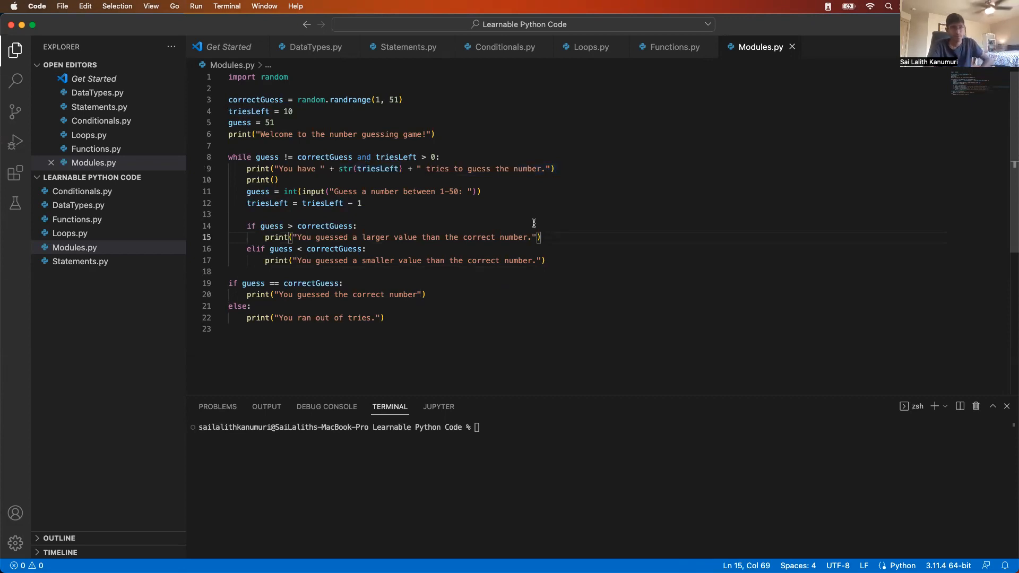
{"action": "mouse_move", "coordinate": [534, 223]}
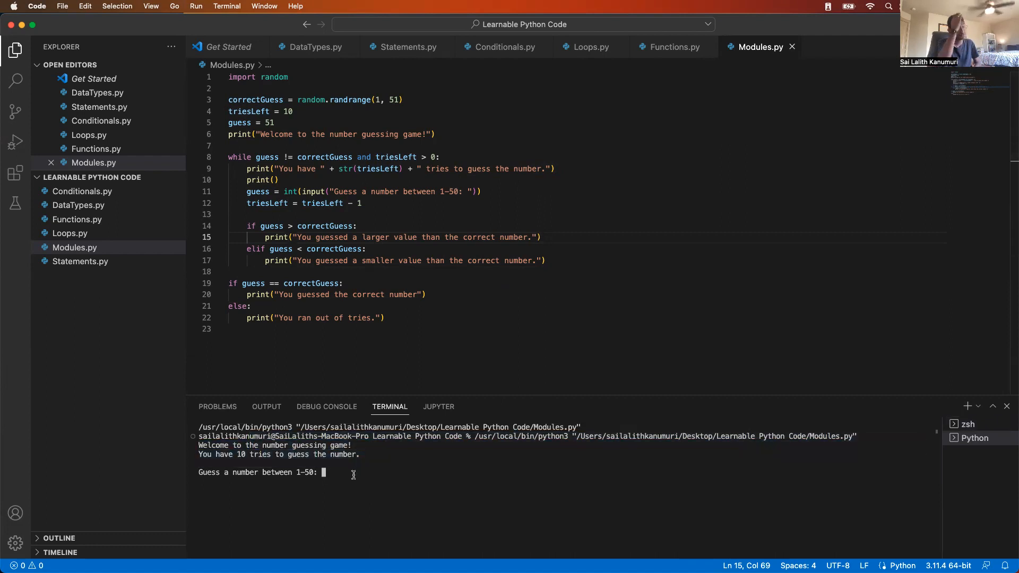
- Enter the guesses 25, 35, 30, 34 and 40 at the game's terminal prompt
{"action": "type", "text": "25"}
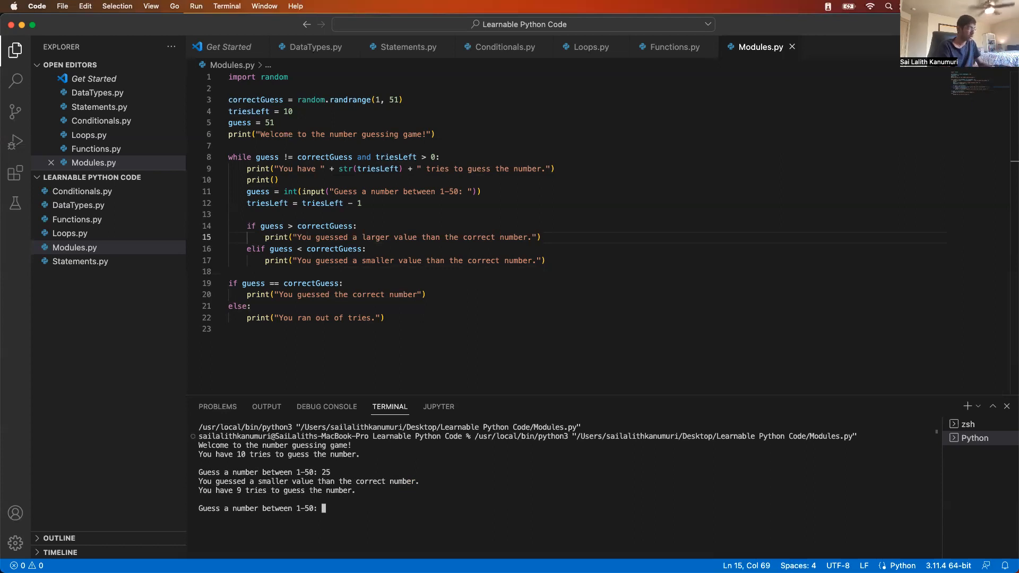
{"action": "type", "text": "35"}
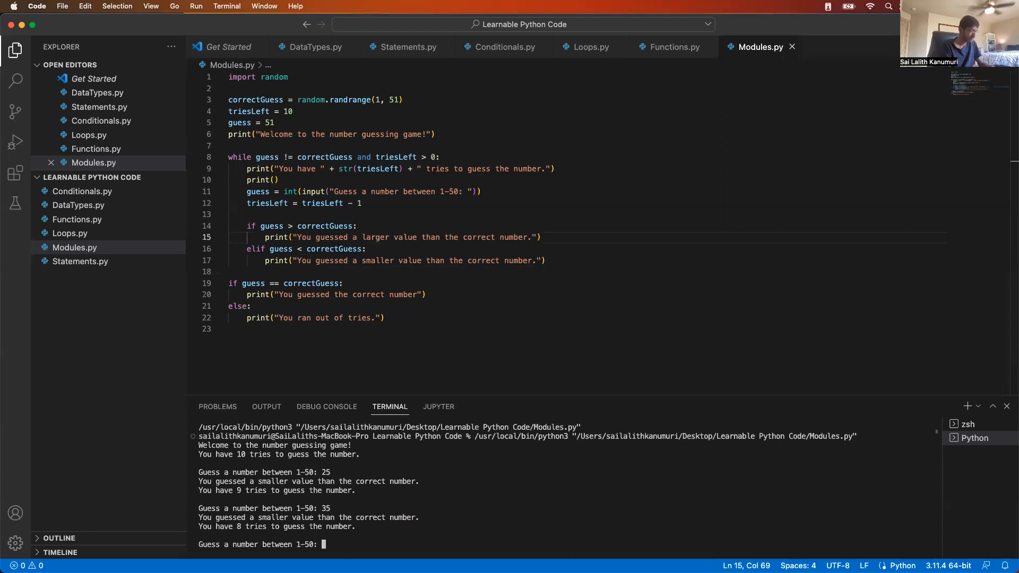
{"action": "type", "text": "30"}
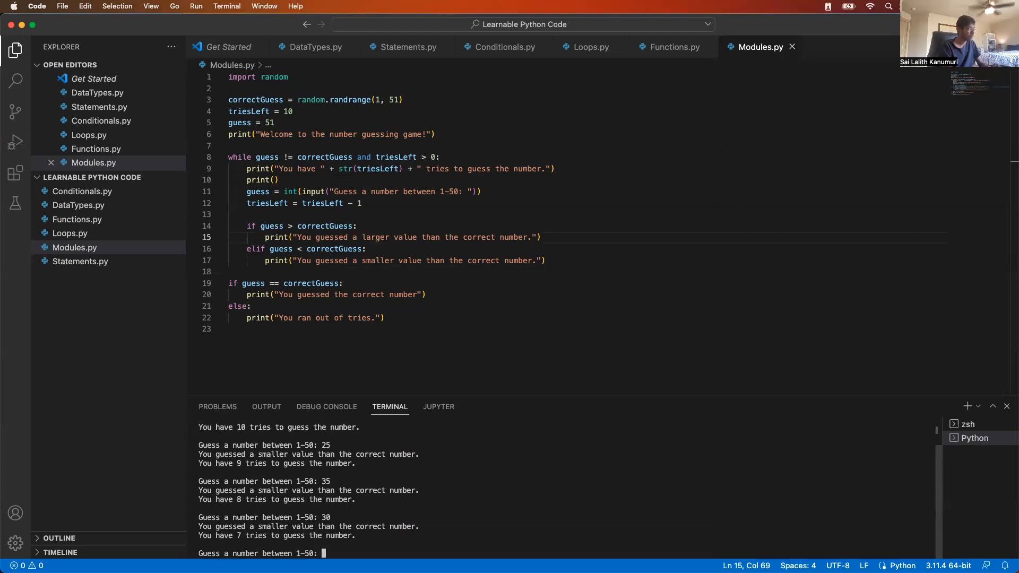
{"action": "type", "text": "3"}
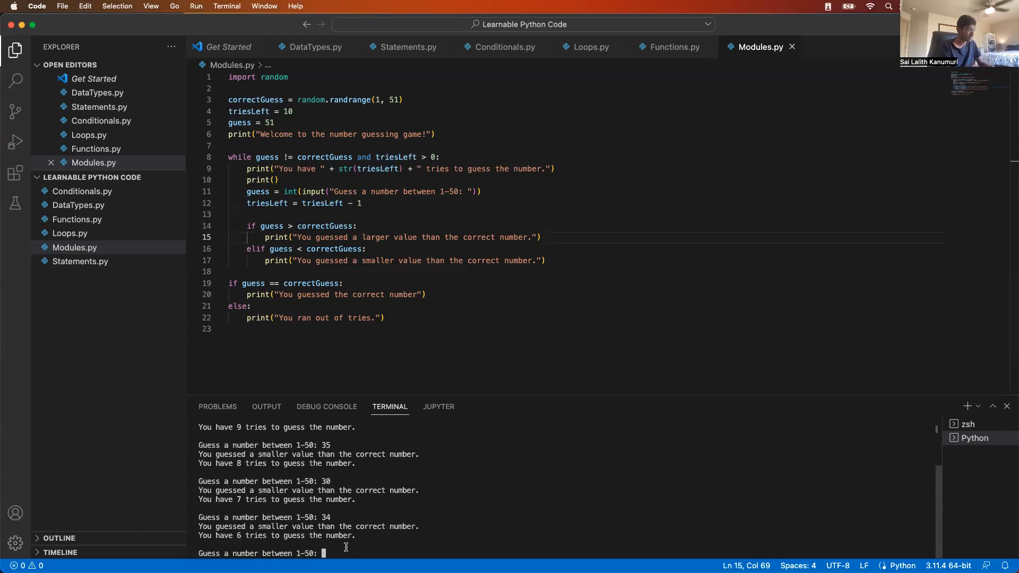
{"action": "type", "text": "40"}
{"action": "type", "text": "37"}
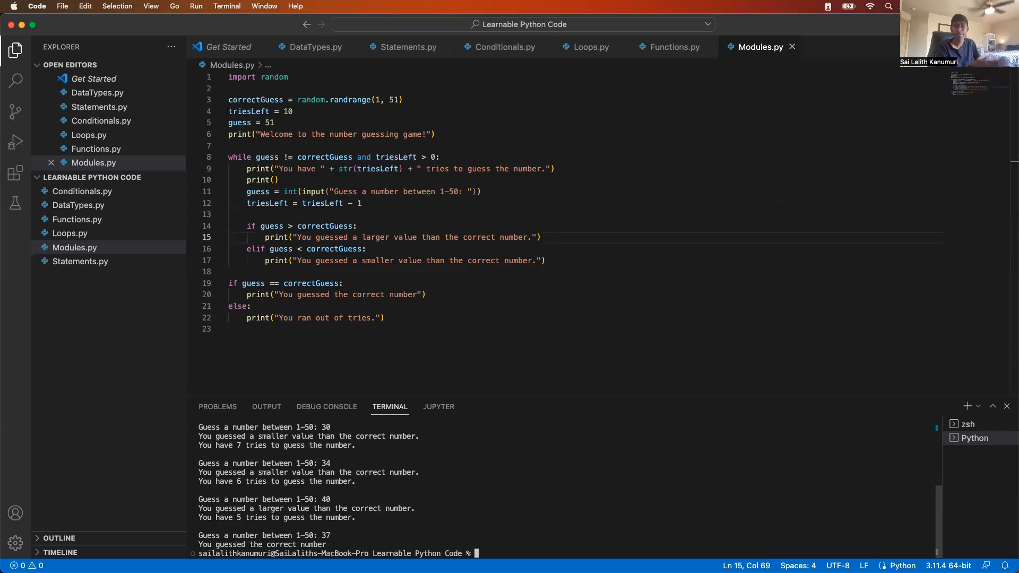
{"action": "mouse_move", "coordinate": [361, 524]}
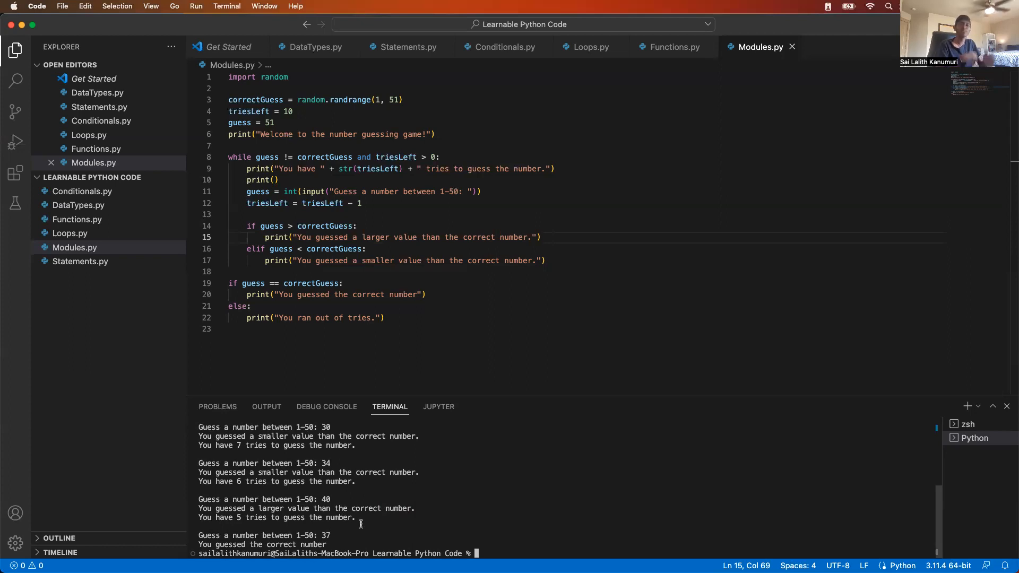
{"action": "mouse_move", "coordinate": [396, 401]}
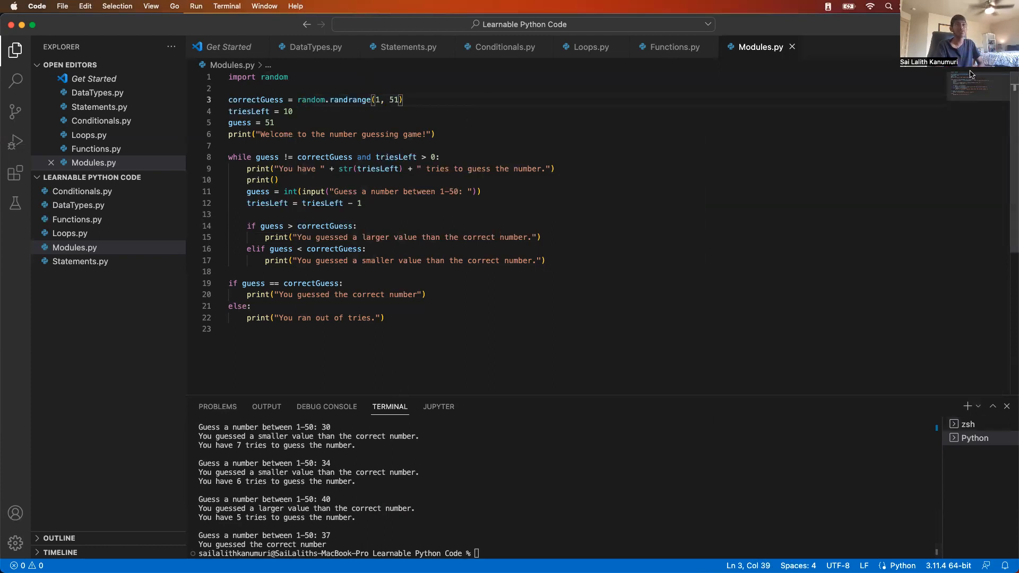
{"action": "mouse_move", "coordinate": [999, 469]}
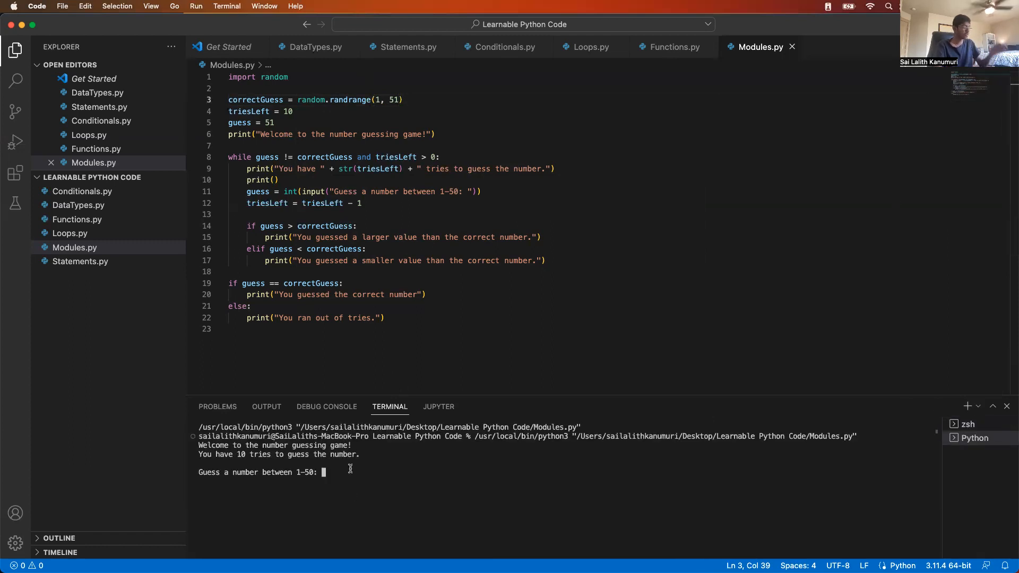
- Guess 1 repeatedly at the terminal prompt in the second run
{"action": "type", "text": "1"}
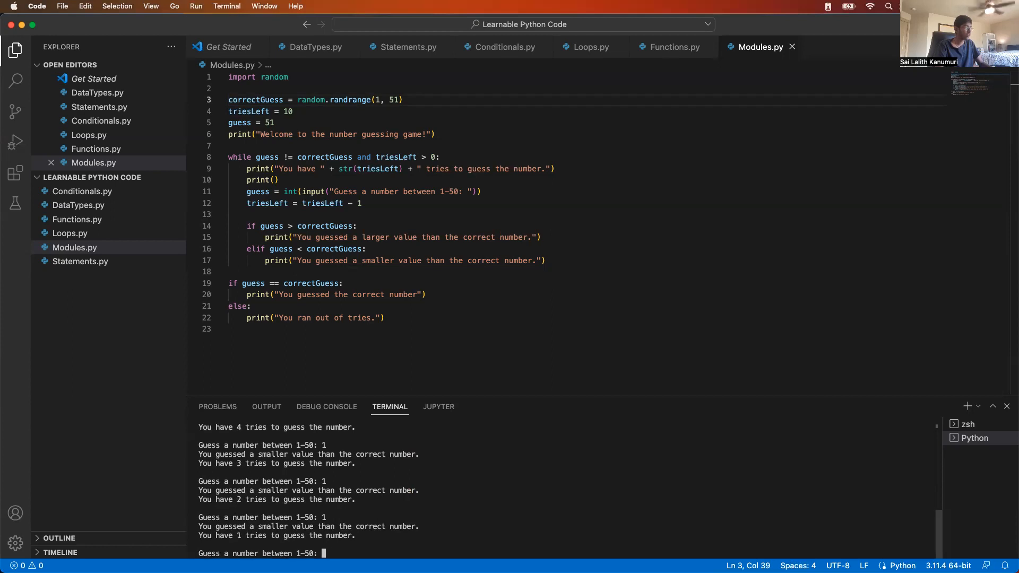
{"action": "type", "text": "1"}
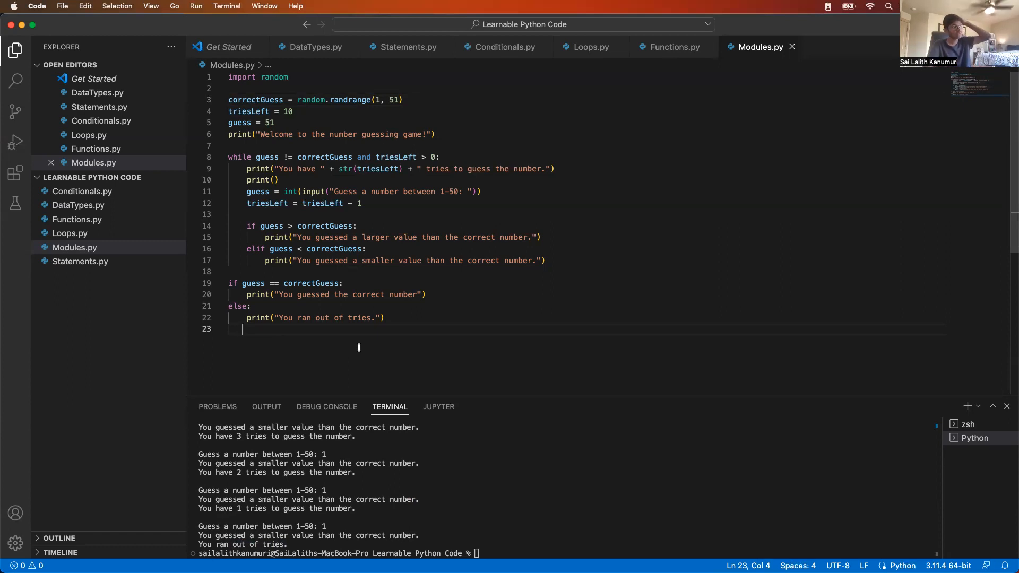
{"action": "mouse_move", "coordinate": [437, 336]}
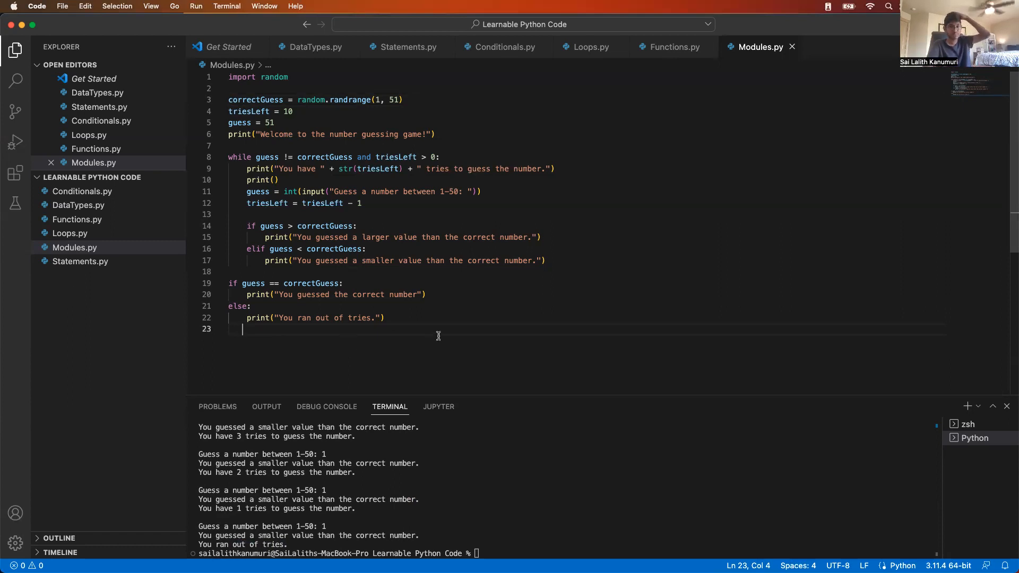
{"action": "mouse_move", "coordinate": [767, 383]}
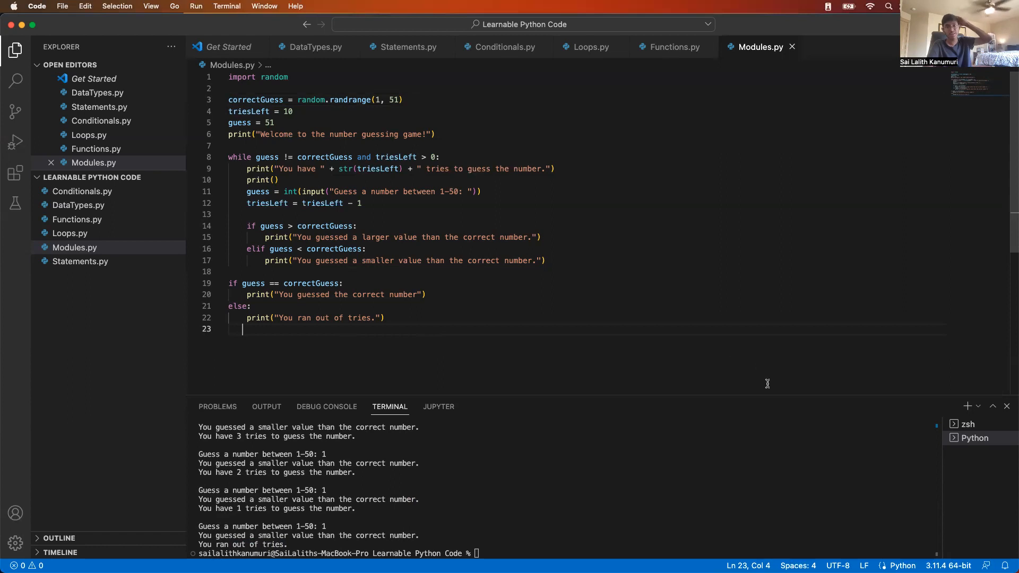
{"action": "mouse_move", "coordinate": [761, 374]}
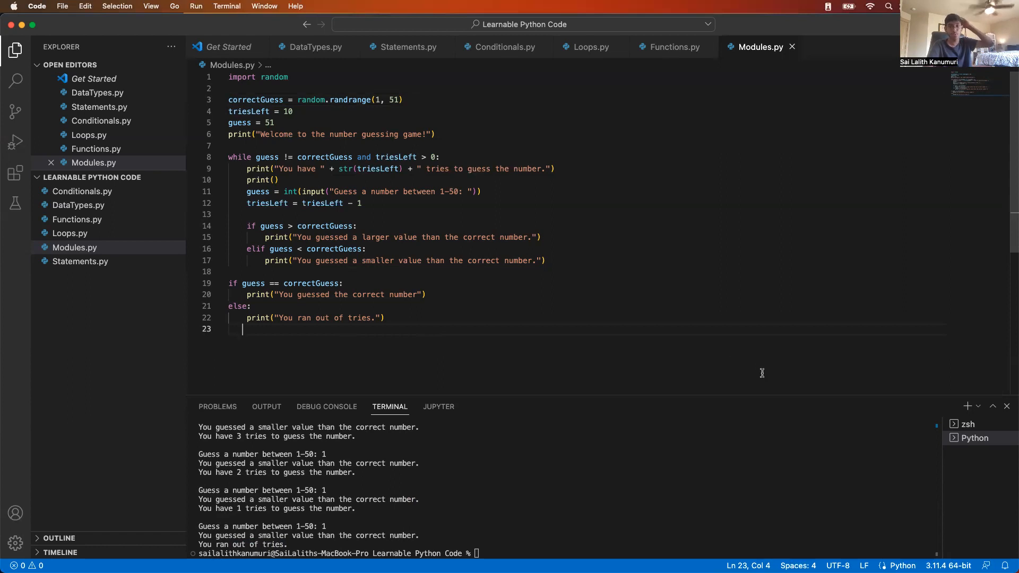
{"action": "mouse_move", "coordinate": [399, 157]}
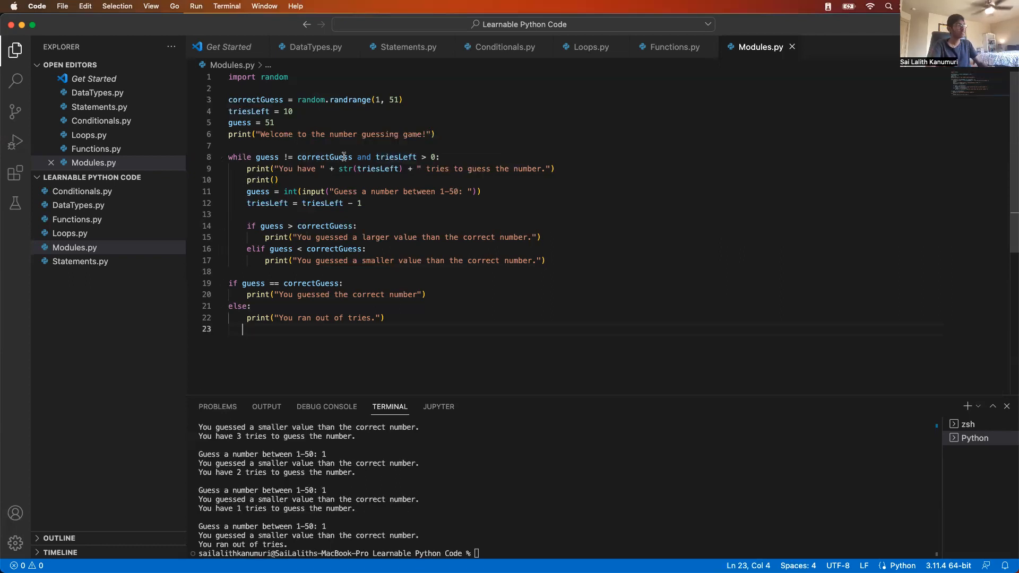
{"action": "mouse_move", "coordinate": [325, 157]}
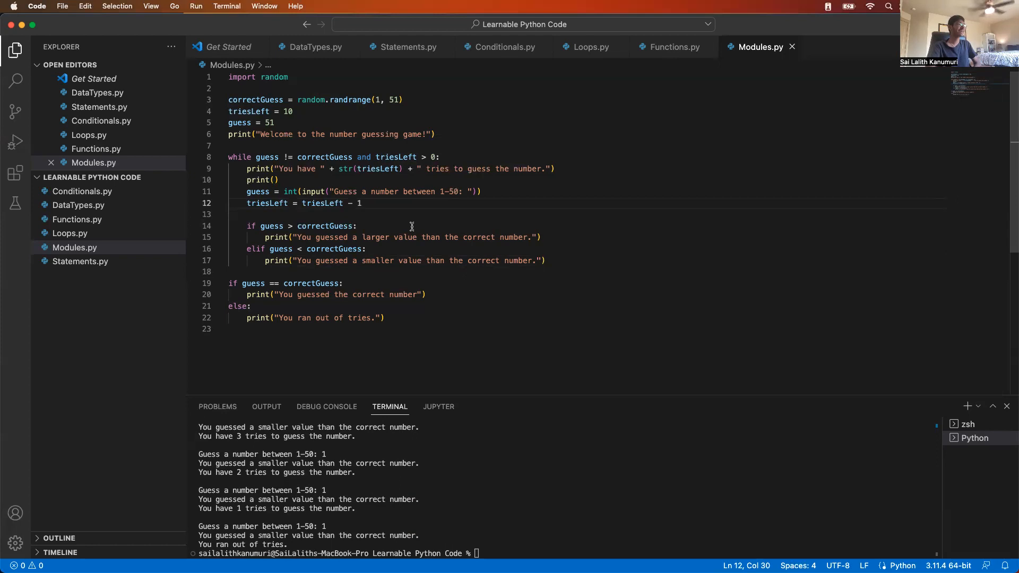
{"action": "mouse_move", "coordinate": [304, 107]}
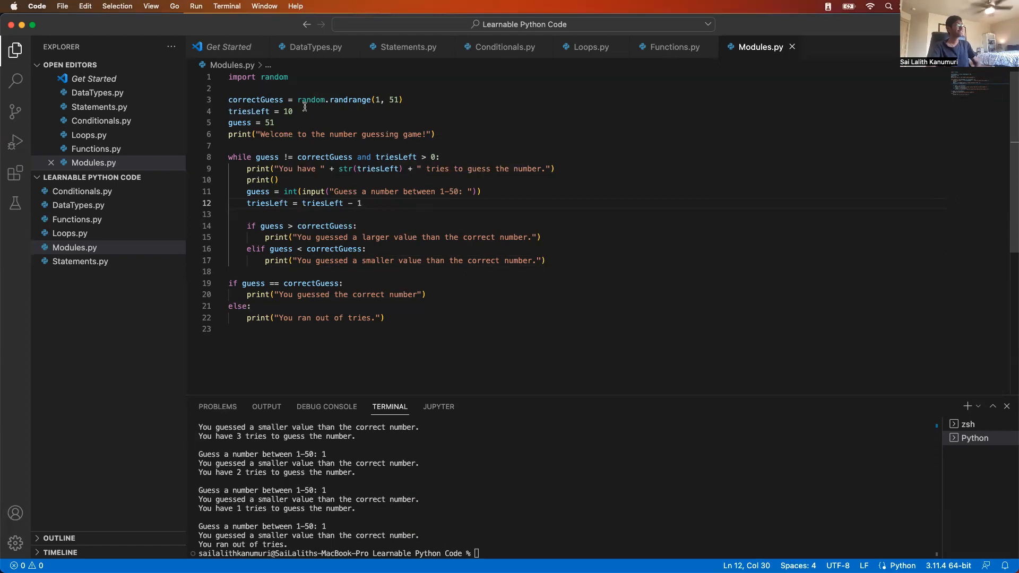
{"action": "left_click", "coordinate": [423, 295]}
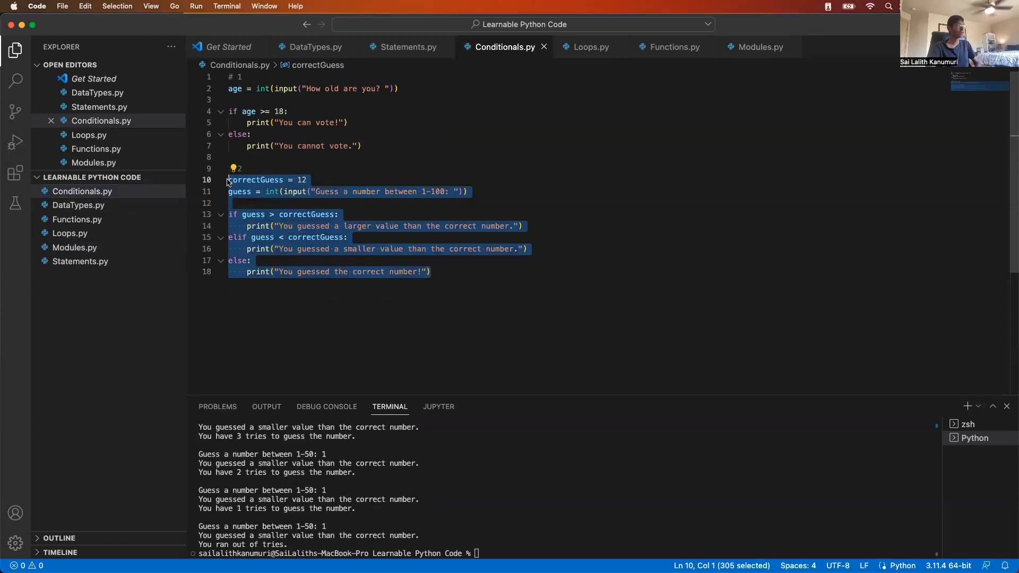
{"action": "mouse_move", "coordinate": [226, 185]}
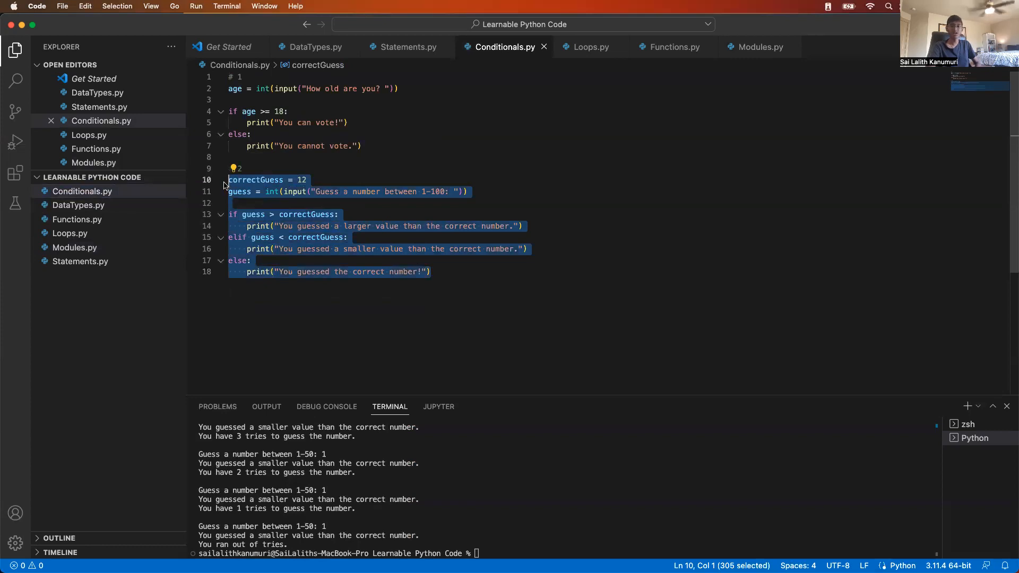
{"action": "mouse_move", "coordinate": [220, 182]}
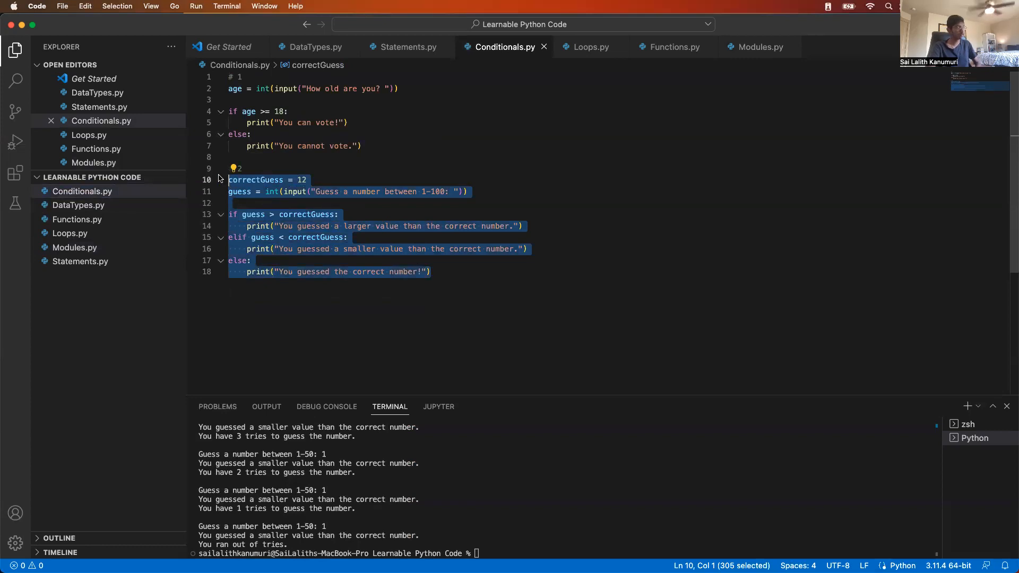
- Select the correctGuess if/elif/else comparison block in Conditionals.py
{"action": "left_click", "coordinate": [269, 214]}
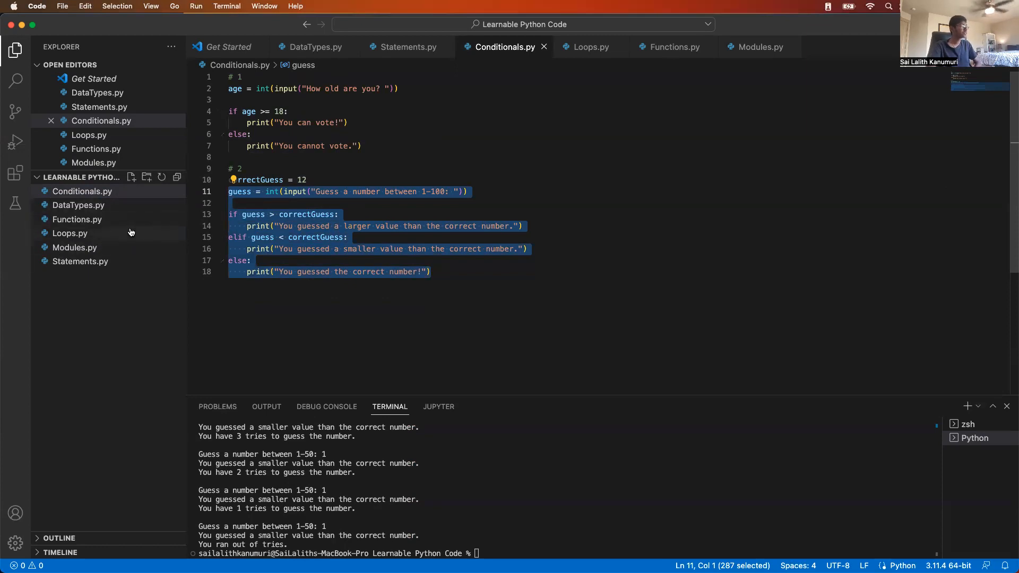
{"action": "left_click", "coordinate": [756, 47]}
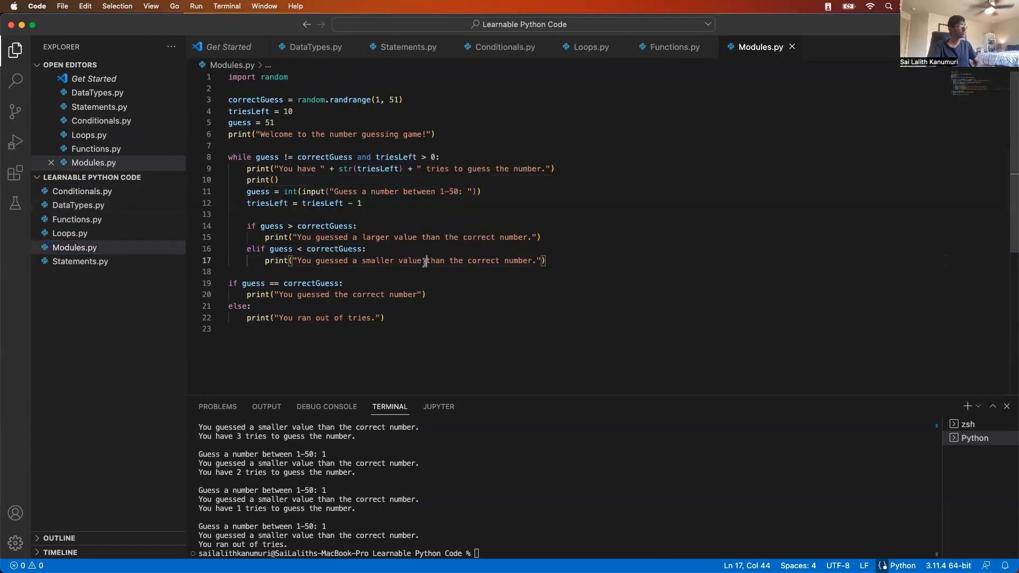
{"action": "mouse_move", "coordinate": [249, 111]}
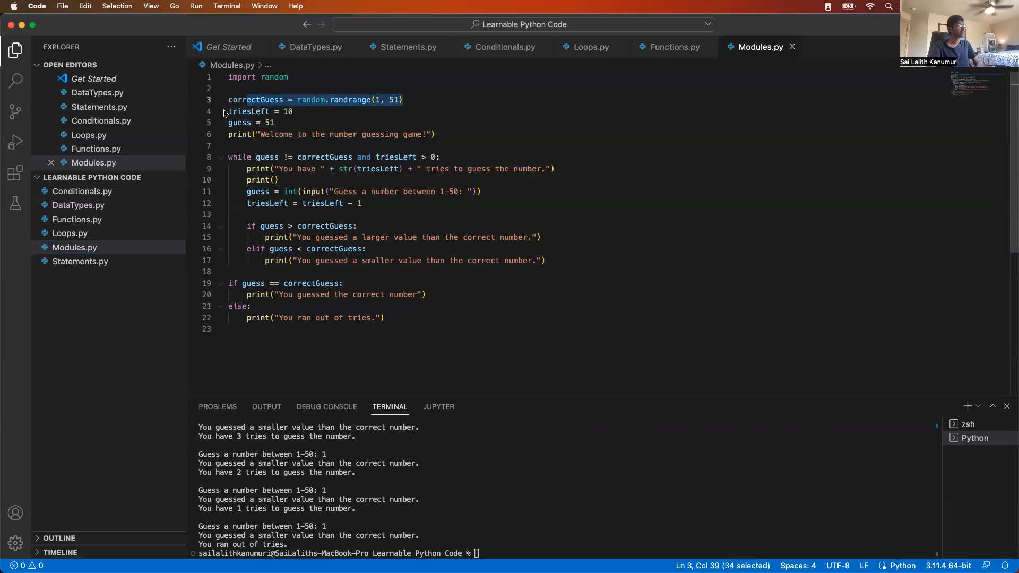
{"action": "left_click", "coordinate": [318, 99]}
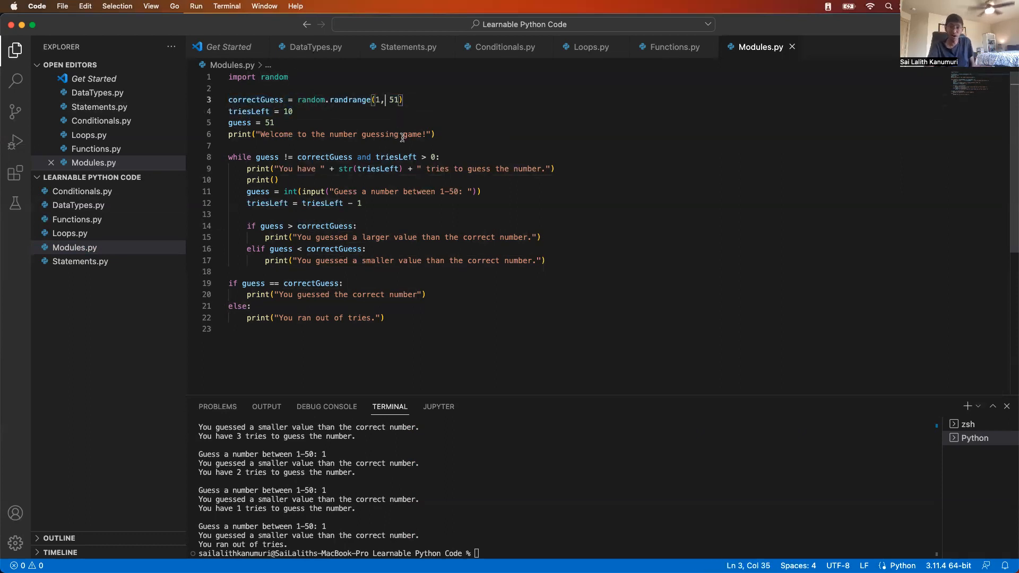
{"action": "mouse_move", "coordinate": [410, 122]}
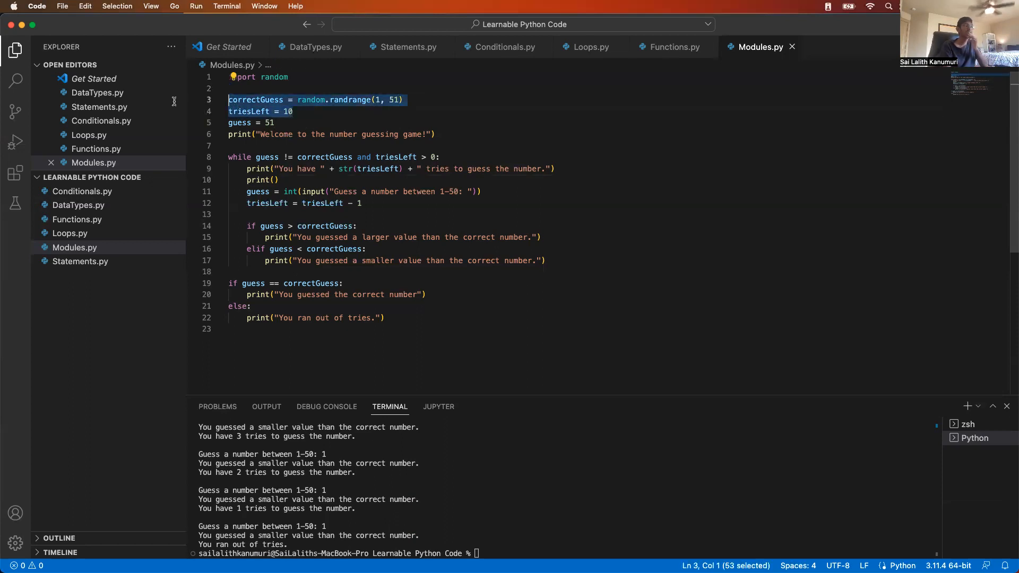
{"action": "left_click", "coordinate": [260, 111]}
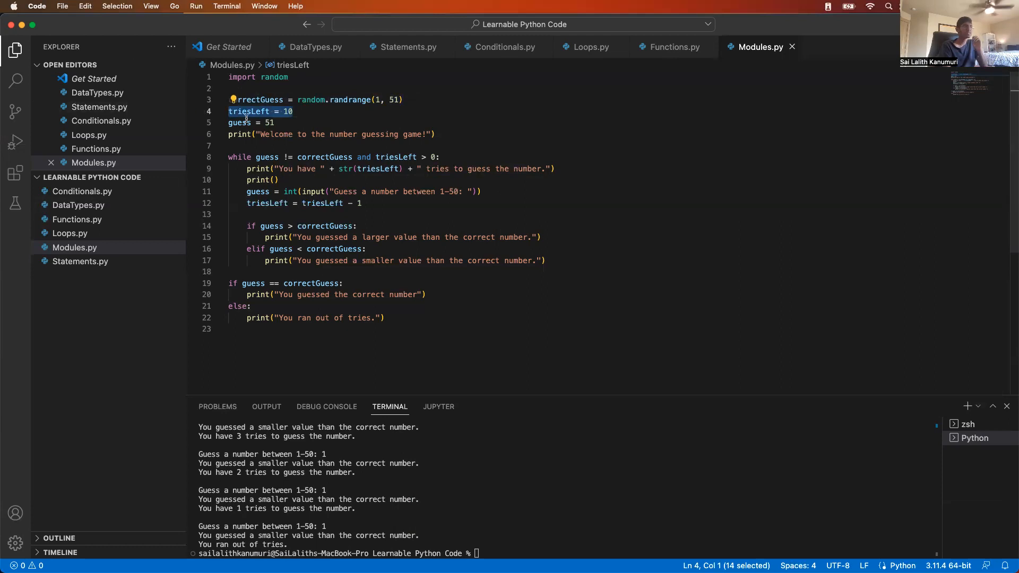
{"action": "left_click", "coordinate": [333, 105]}
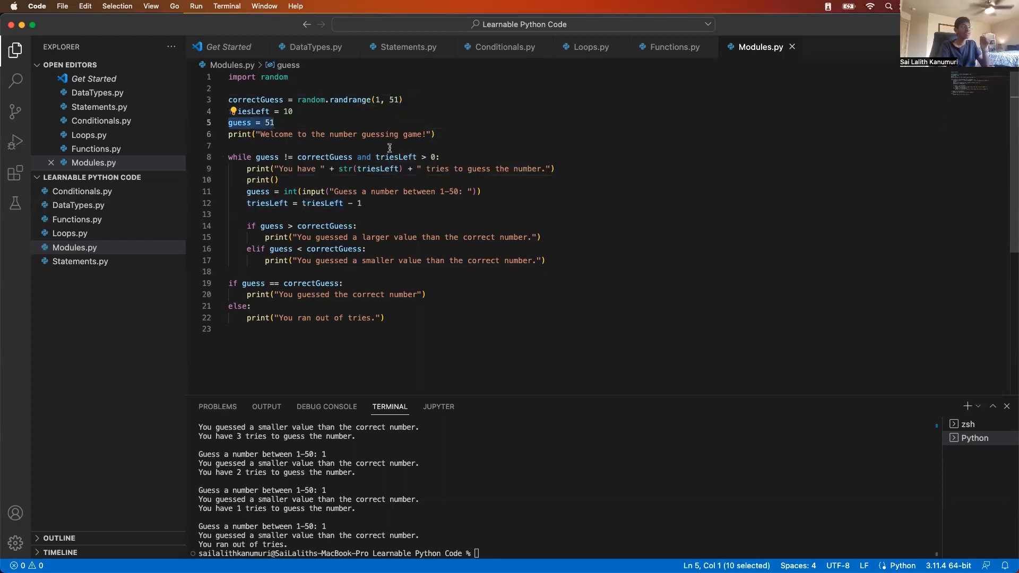
- Change line 5 to guess = 100 and highlight the while loop condition
{"action": "type", "text": "100"}
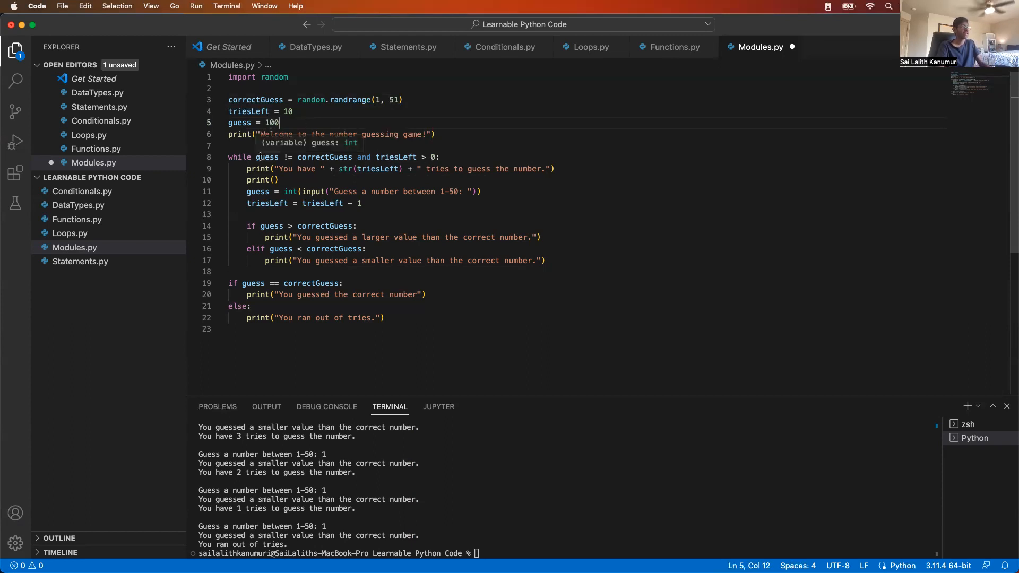
{"action": "left_click", "coordinate": [555, 296]}
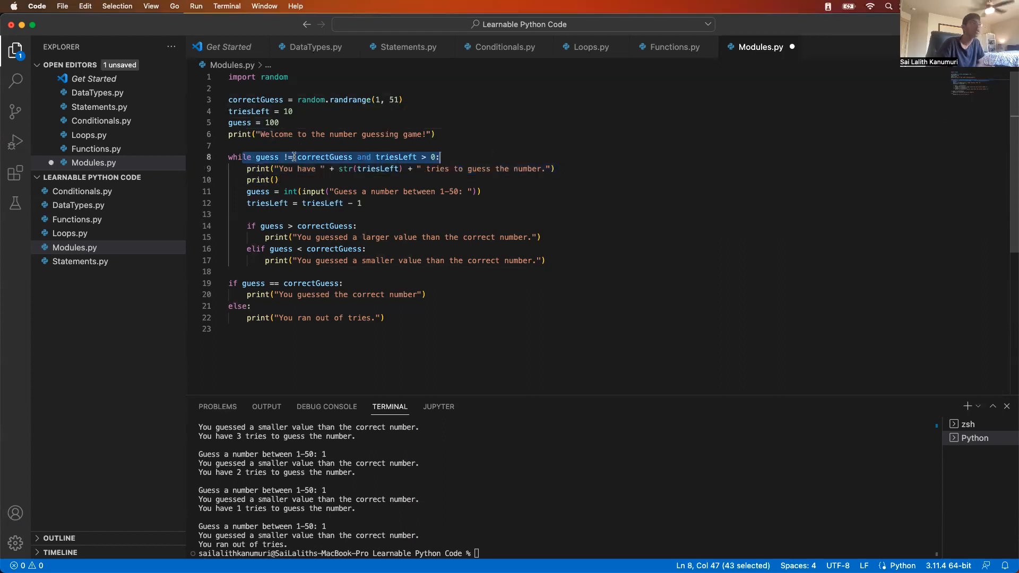
{"action": "left_click", "coordinate": [290, 157]}
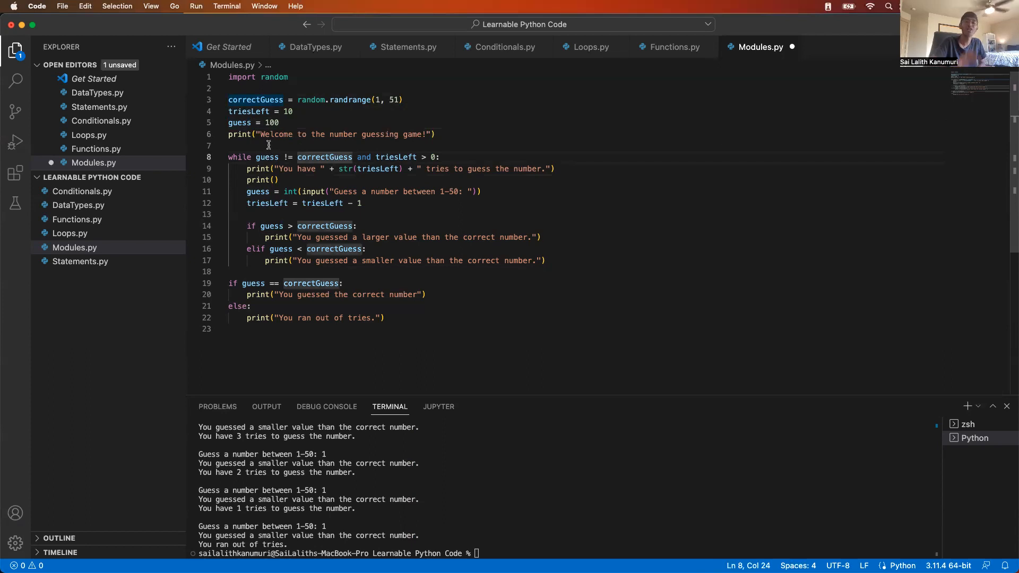
{"action": "mouse_move", "coordinate": [382, 182]}
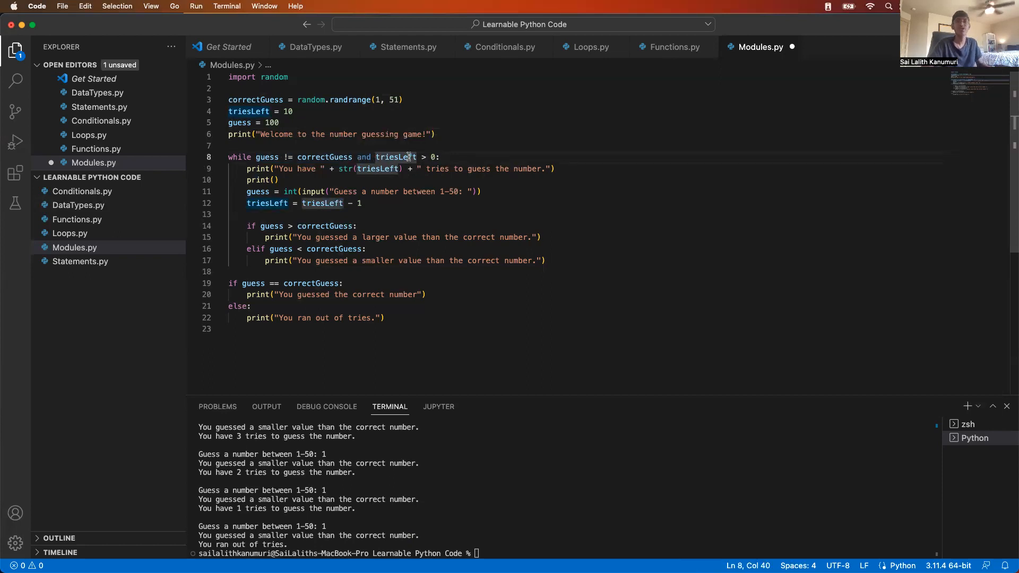
{"action": "mouse_move", "coordinate": [403, 156]}
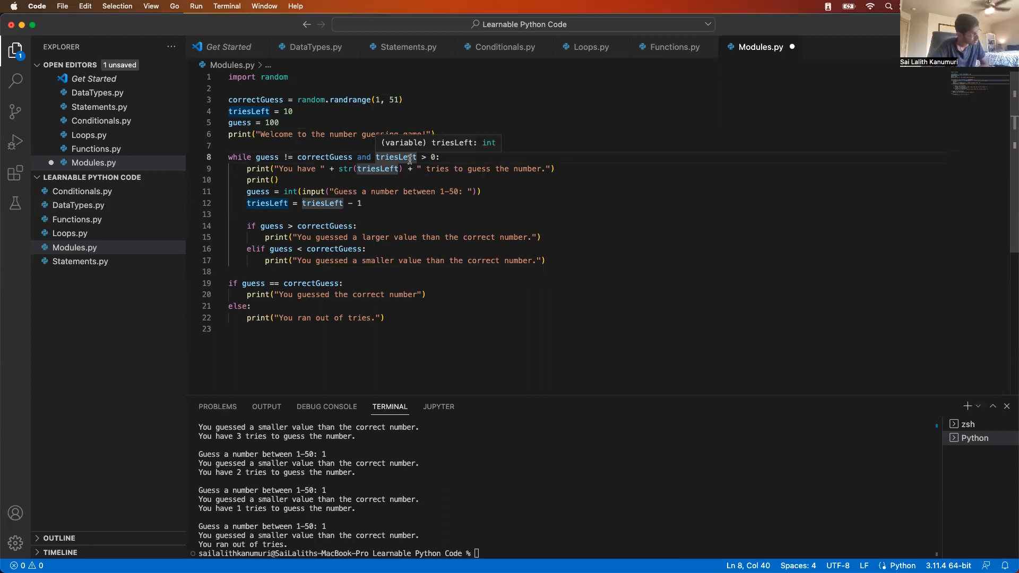
{"action": "mouse_move", "coordinate": [281, 288]}
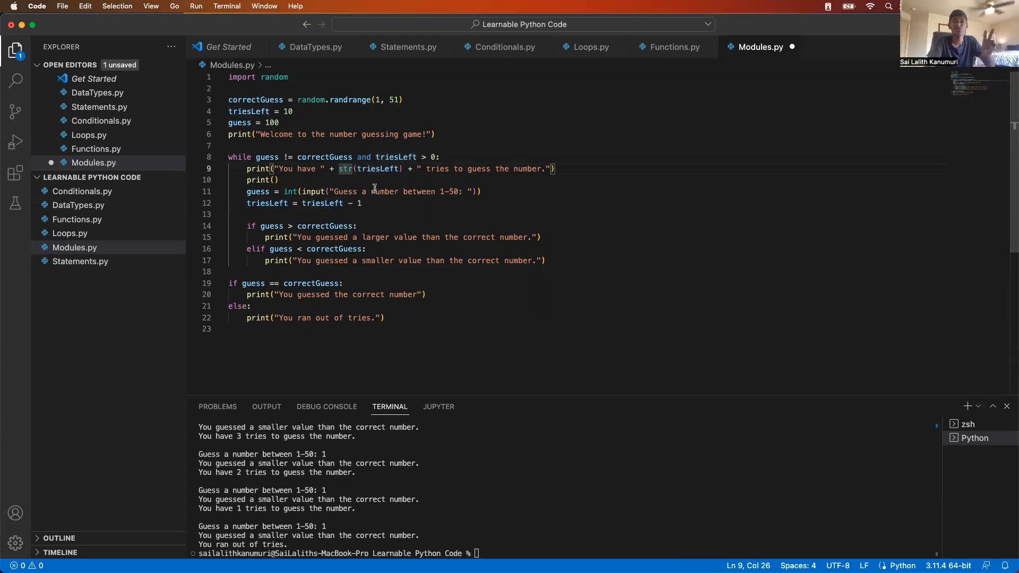
{"action": "double_click", "coordinate": [324, 156]}
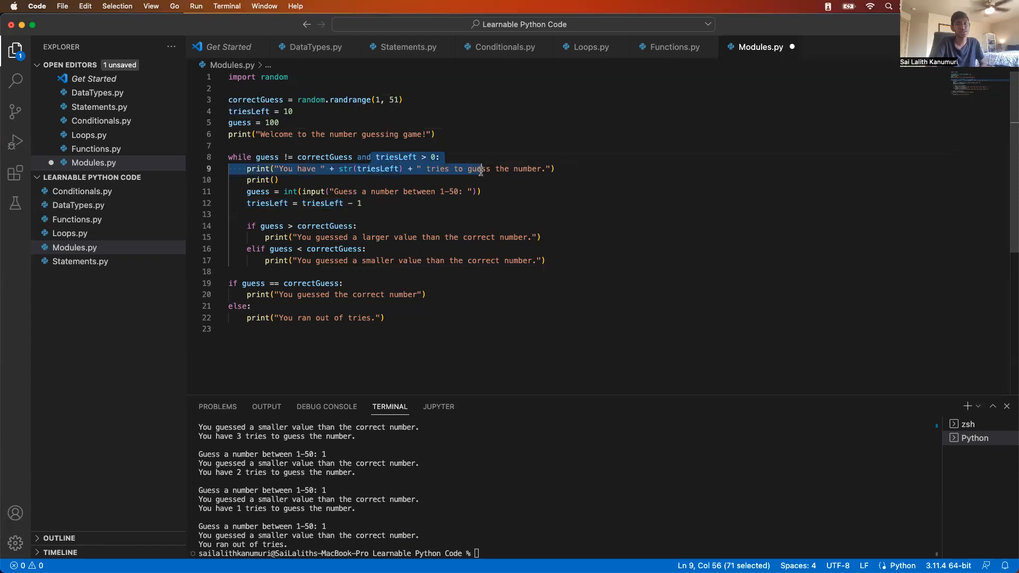
{"action": "left_click", "coordinate": [367, 368]}
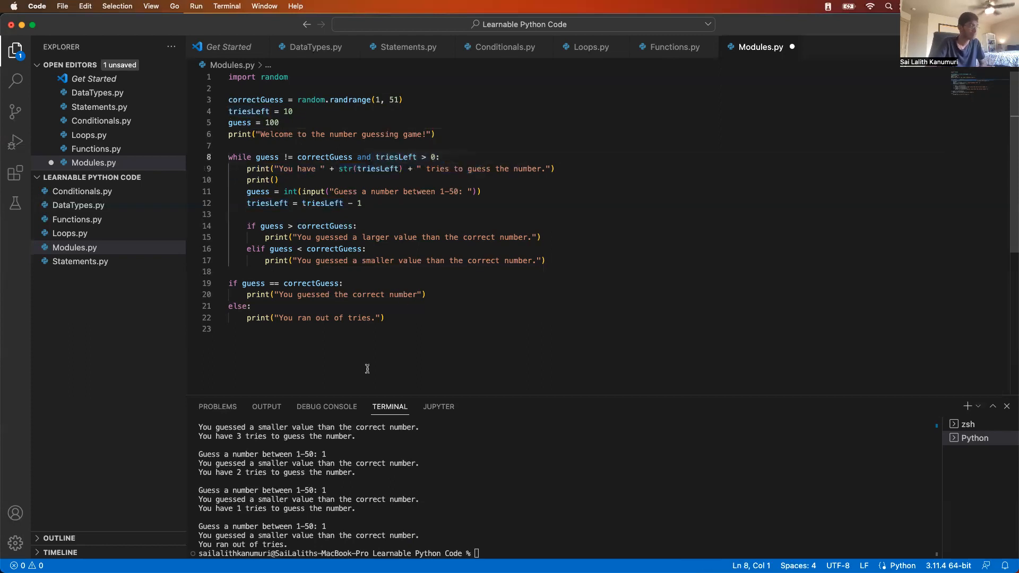
{"action": "mouse_move", "coordinate": [286, 273]}
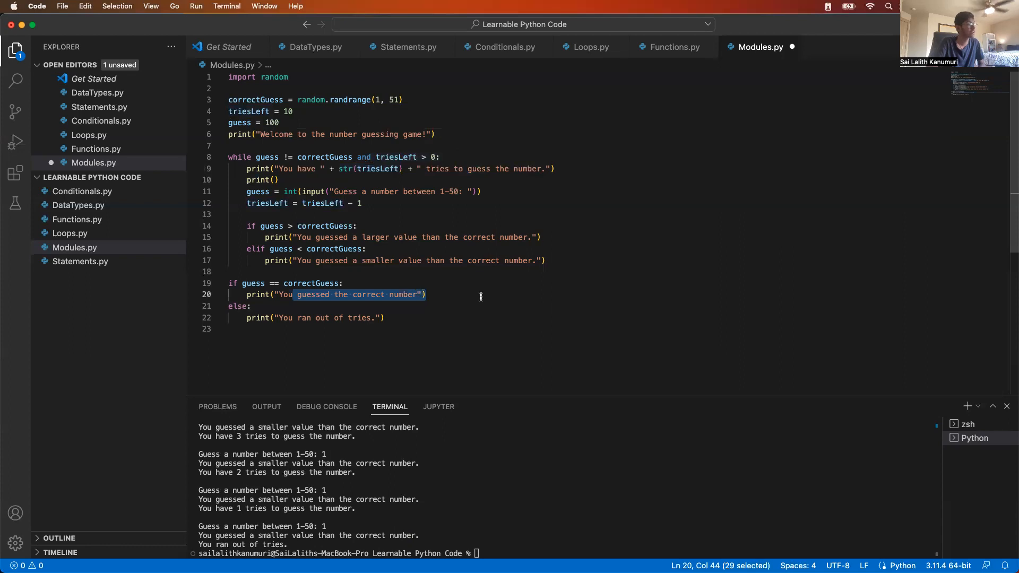
{"action": "mouse_move", "coordinate": [397, 156]}
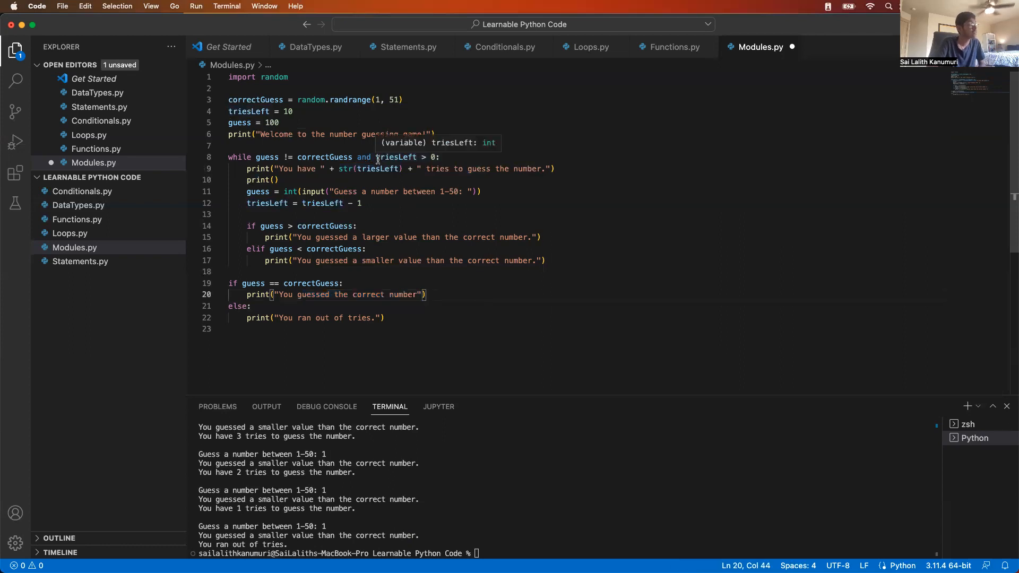
{"action": "left_click", "coordinate": [329, 157]}
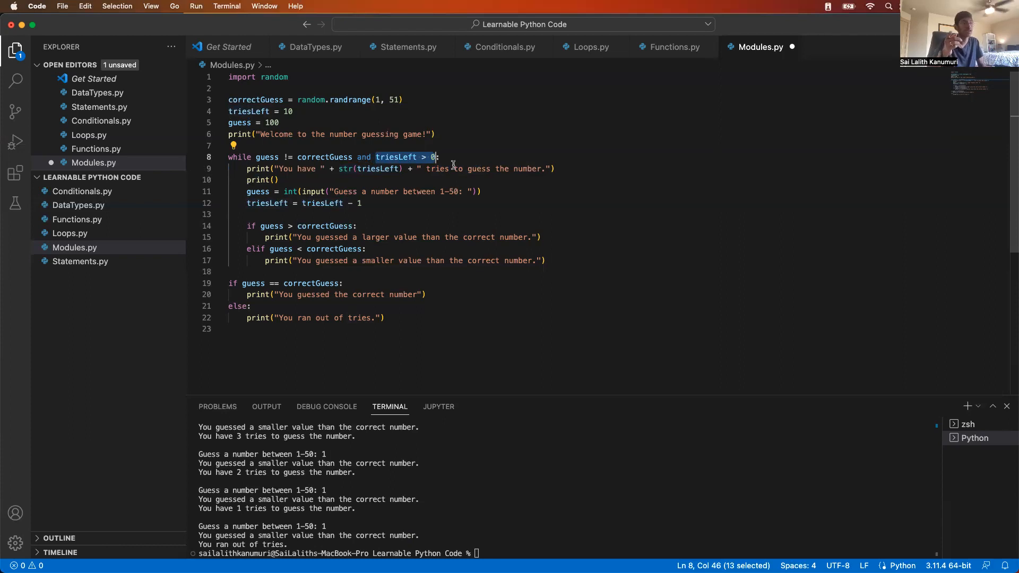
{"action": "mouse_move", "coordinate": [477, 220]}
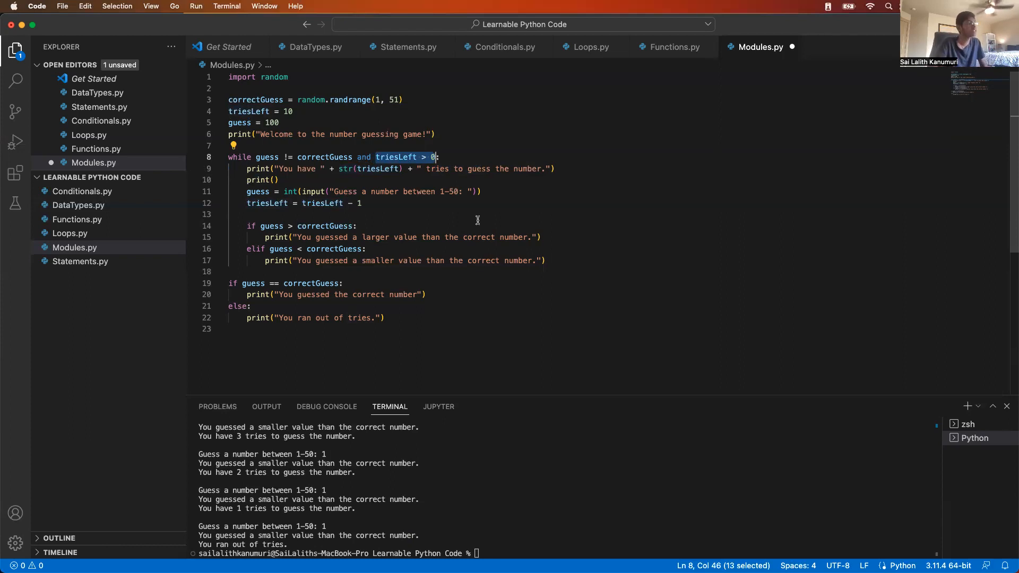
{"action": "mouse_move", "coordinate": [290, 325]}
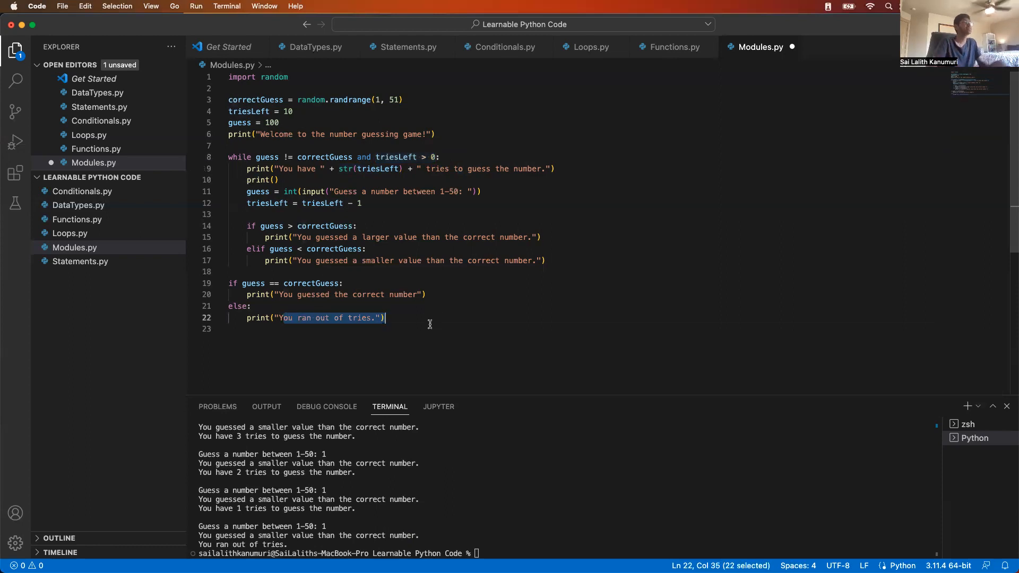
{"action": "left_click", "coordinate": [356, 295]}
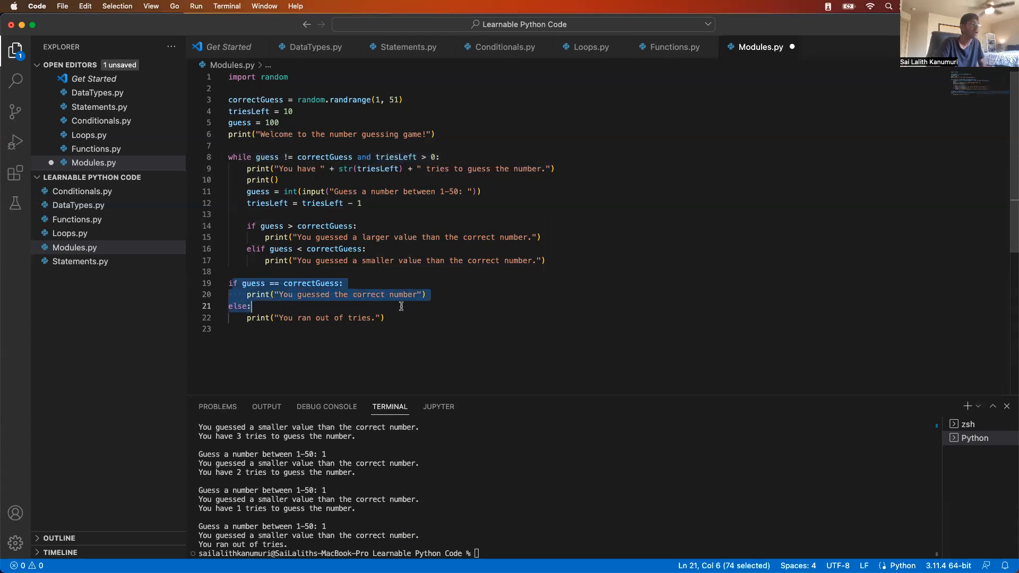
{"action": "left_click", "coordinate": [384, 318]}
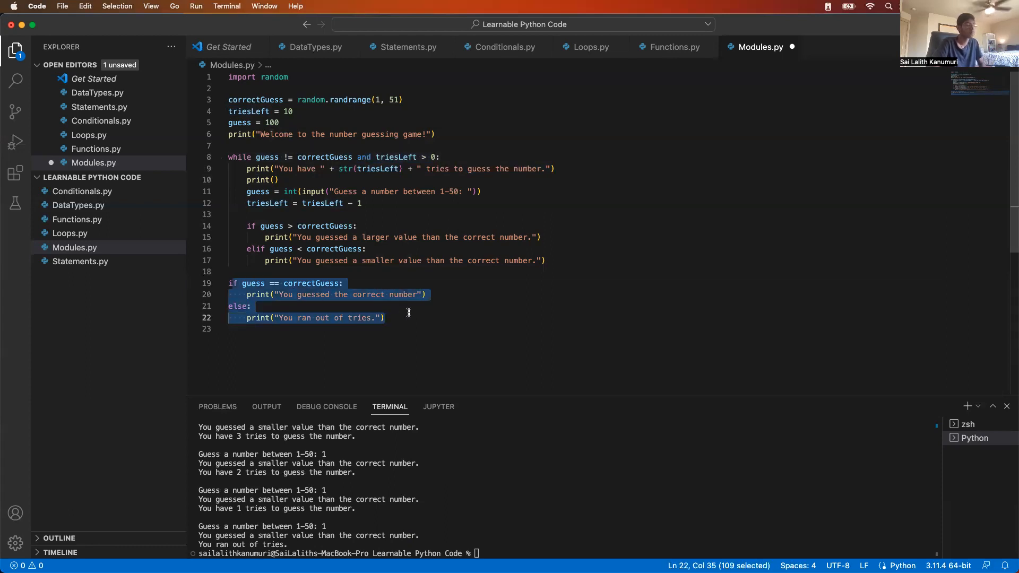
{"action": "left_click", "coordinate": [747, 169]}
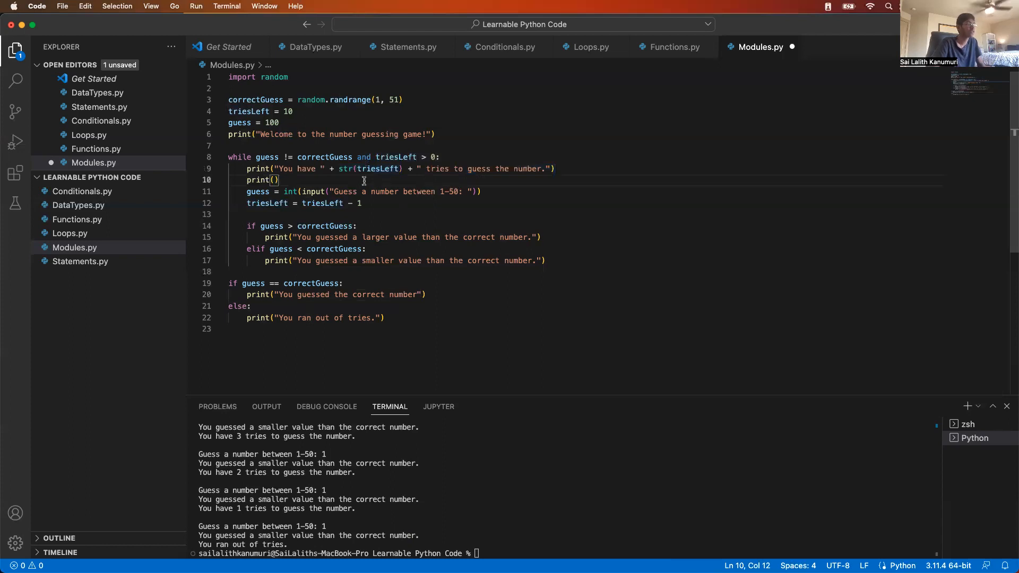
{"action": "double_click", "coordinate": [345, 168]}
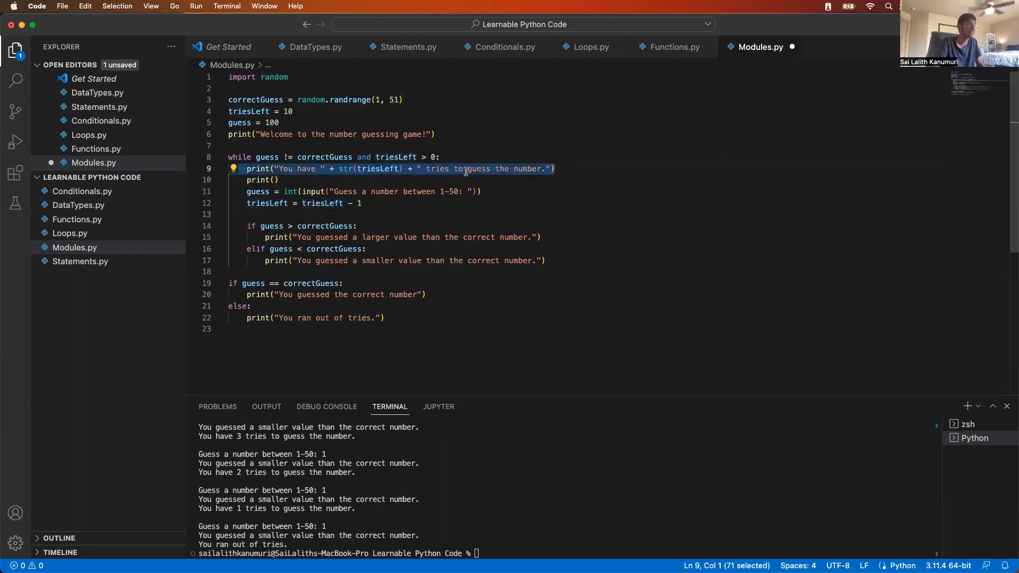
{"action": "left_click", "coordinate": [278, 180]}
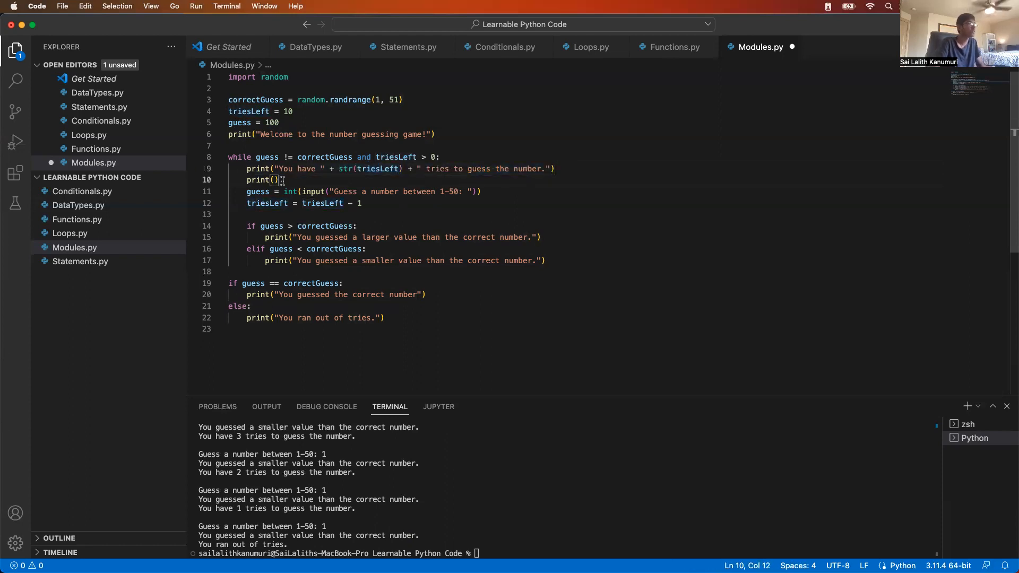
{"action": "left_click_drag", "start_coordinate": [284, 179], "coordinate": [247, 180]}
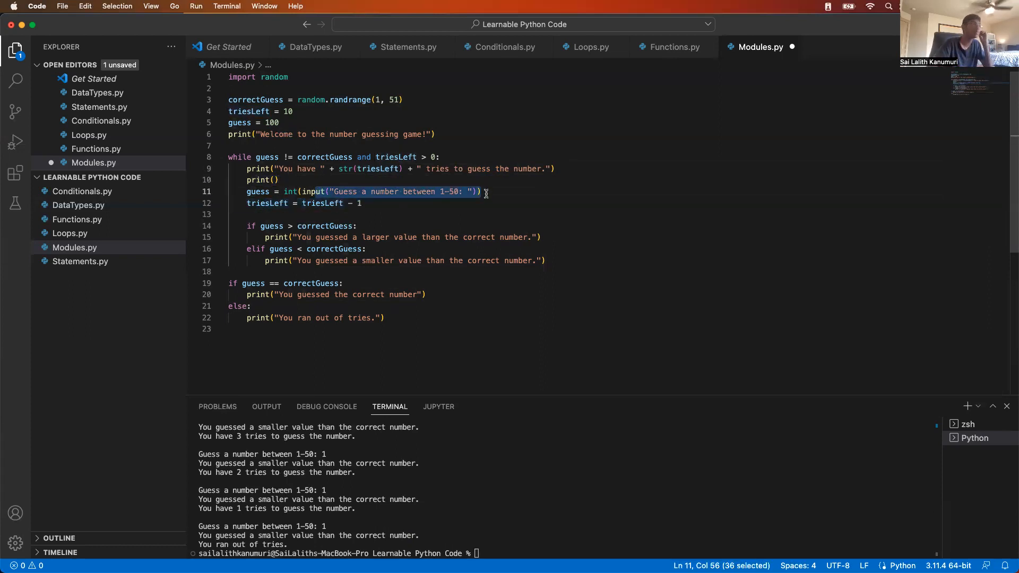
{"action": "left_click", "coordinate": [290, 191]}
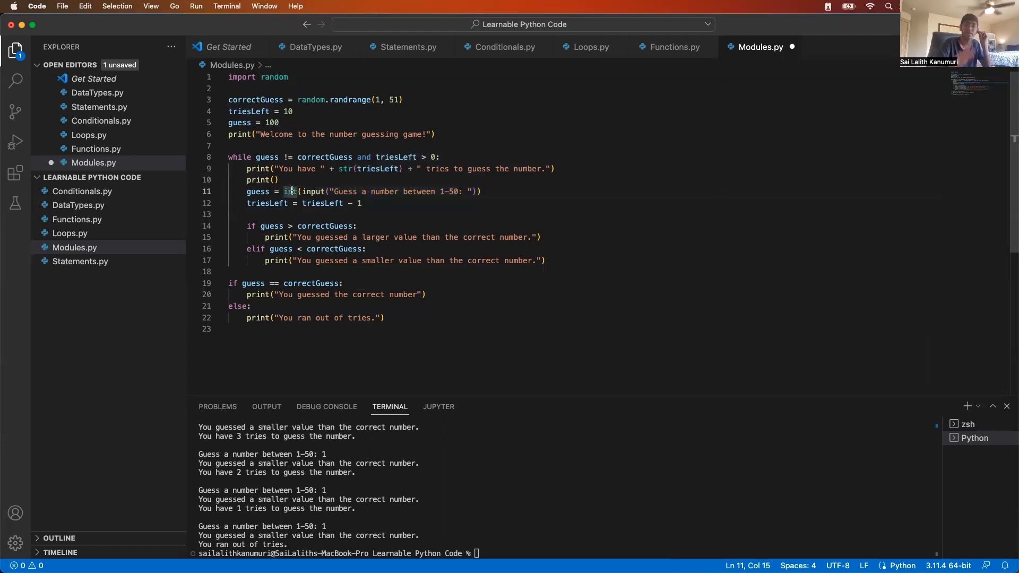
{"action": "left_click", "coordinate": [278, 180]}
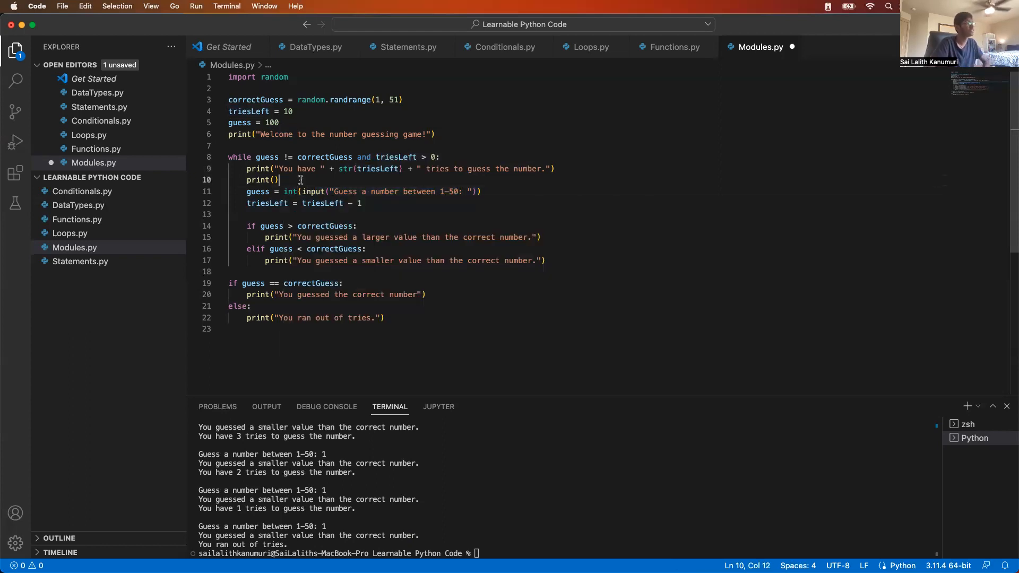
{"action": "mouse_move", "coordinate": [300, 199]}
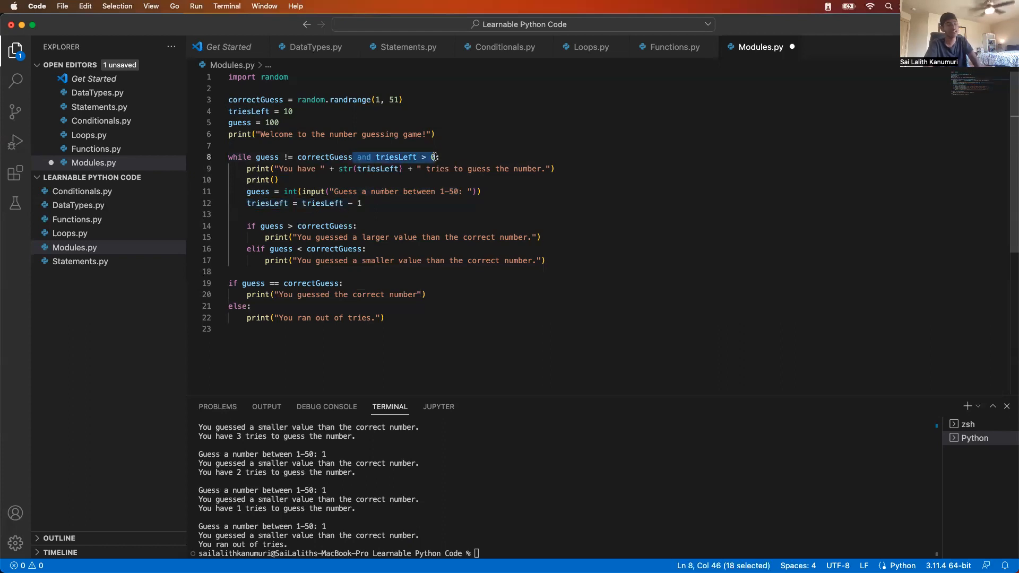
{"action": "left_click", "coordinate": [228, 215]}
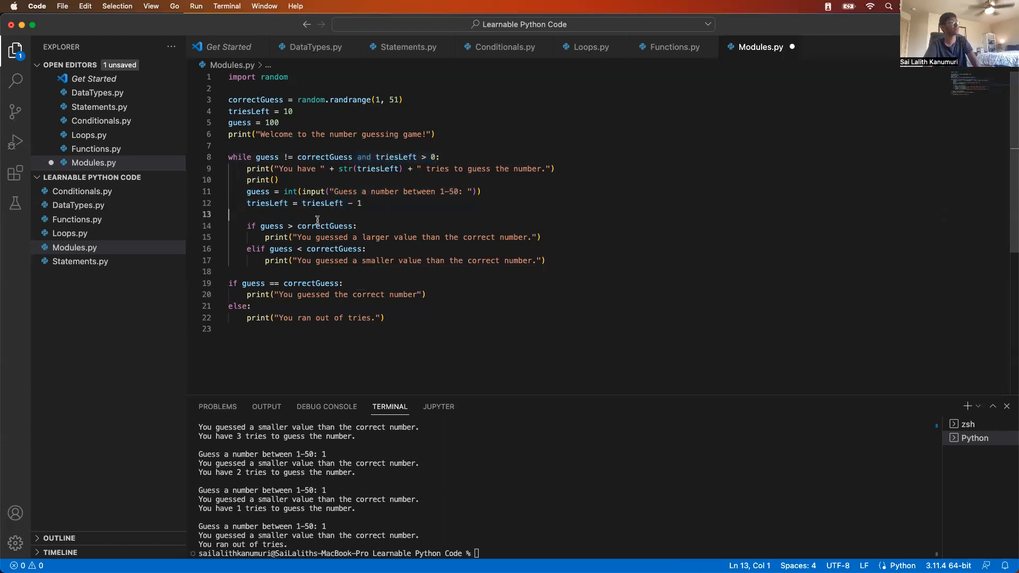
{"action": "left_click", "coordinate": [323, 260]}
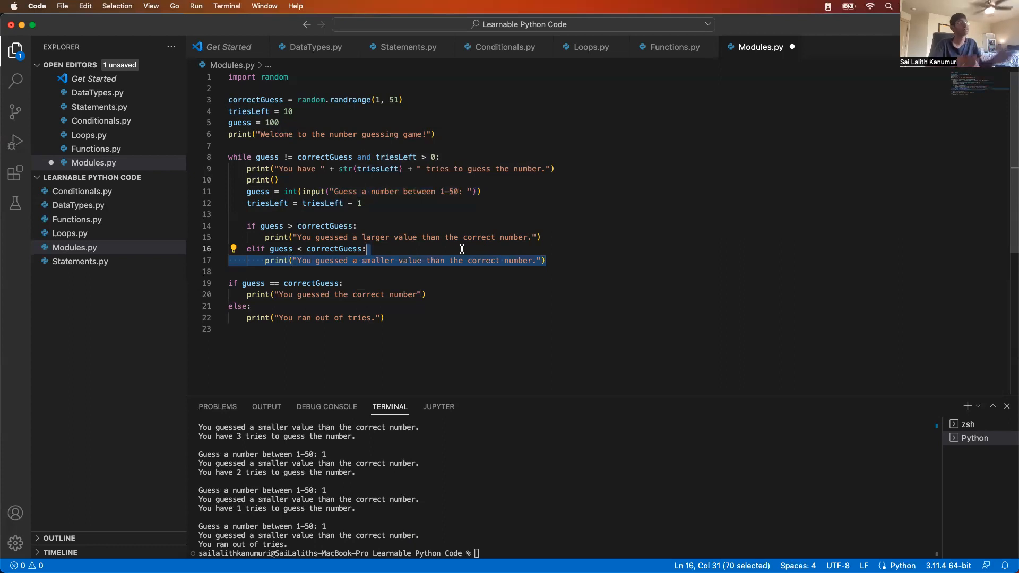
{"action": "left_click", "coordinate": [395, 157]}
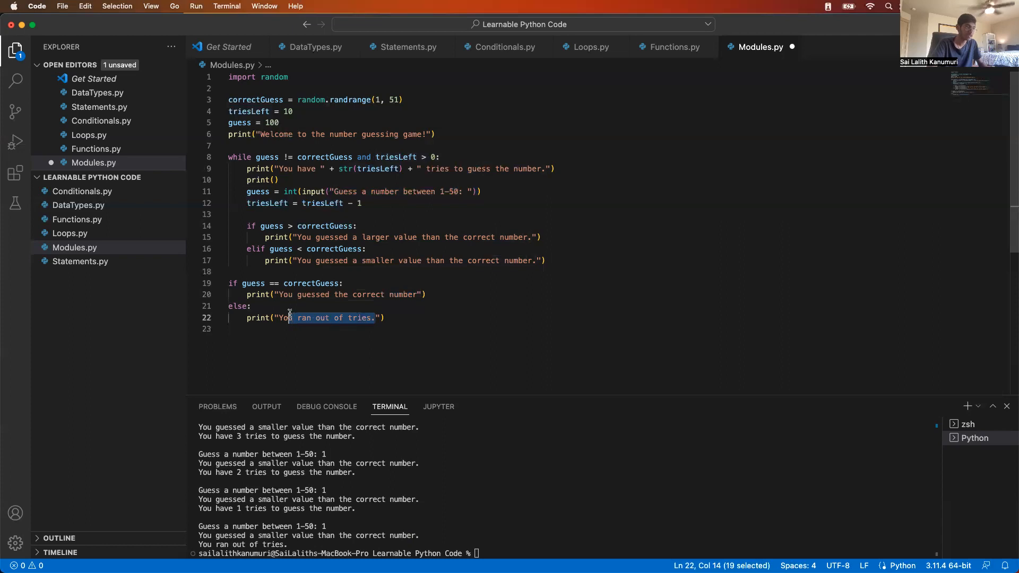
{"action": "left_click", "coordinate": [485, 318]}
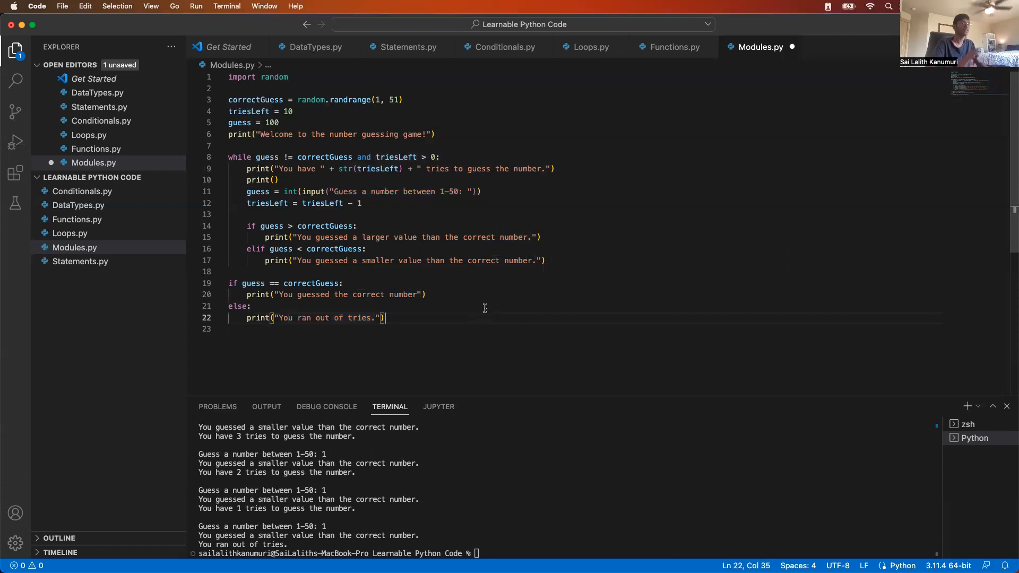